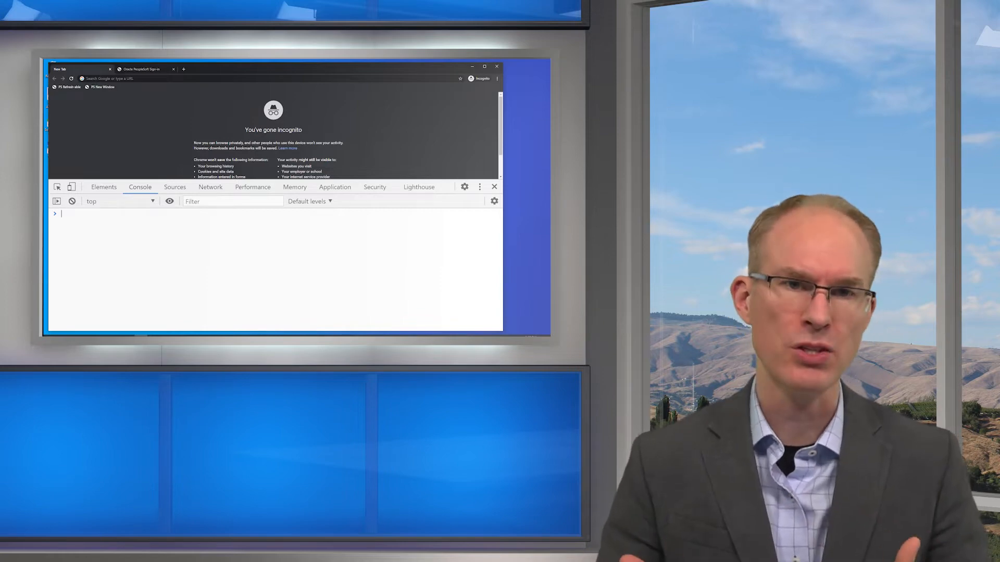
Step: Type the statement var name = "Roberta Jordan"; at the console prompt
{"action": "left_click", "coordinate": [483, 65]}
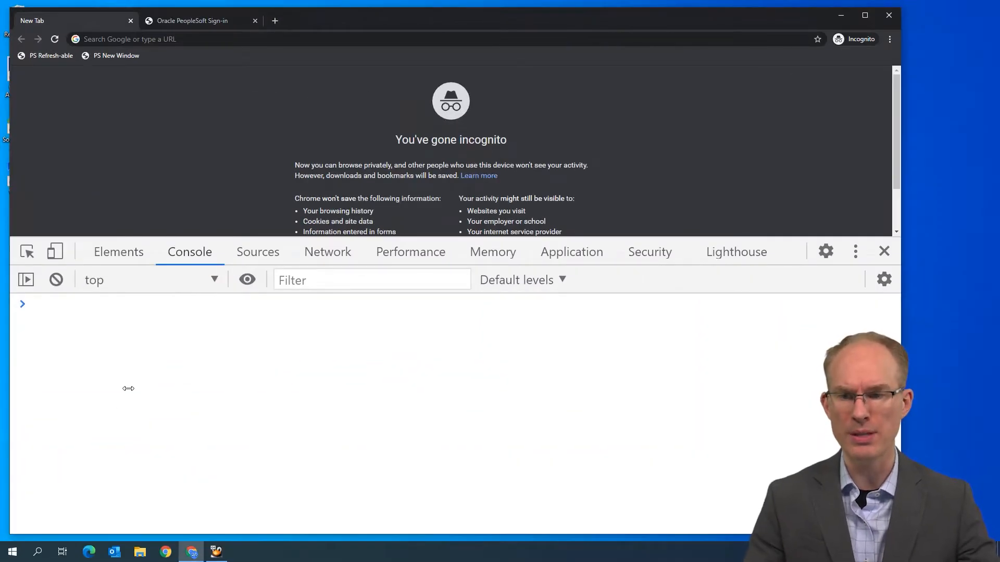
{"action": "type", "text": "var"}
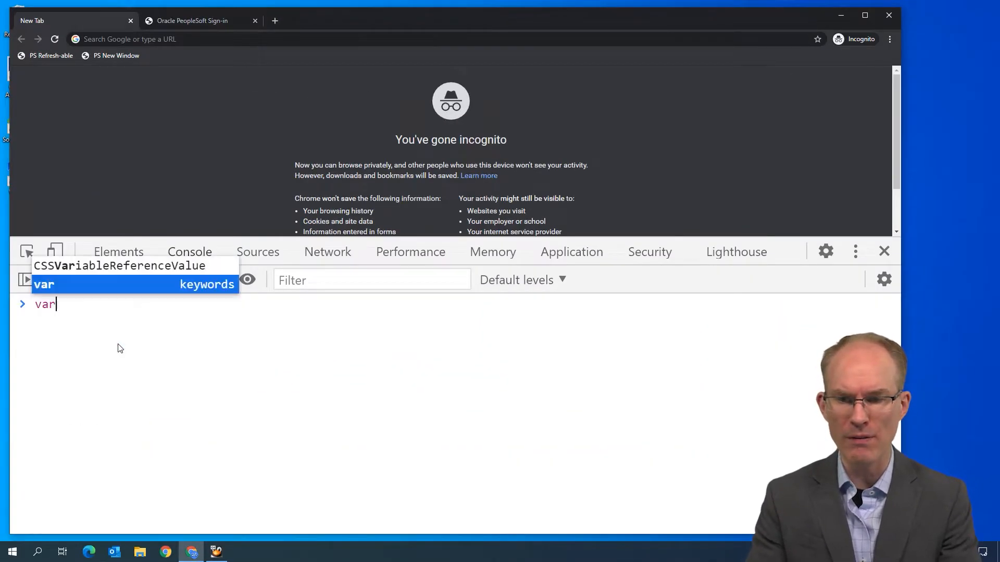
{"action": "type", "text": "name"}
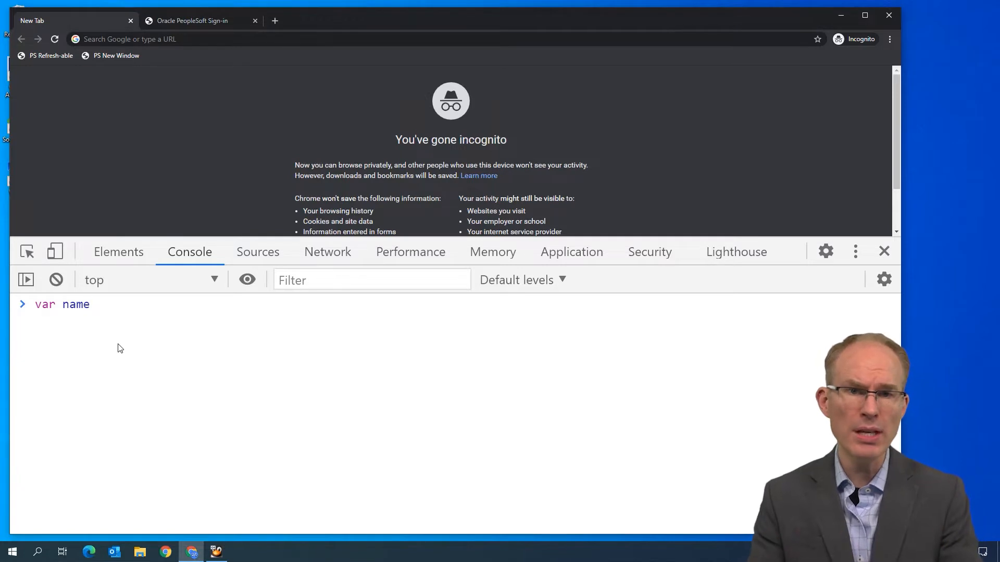
{"action": "type", "text": "="}
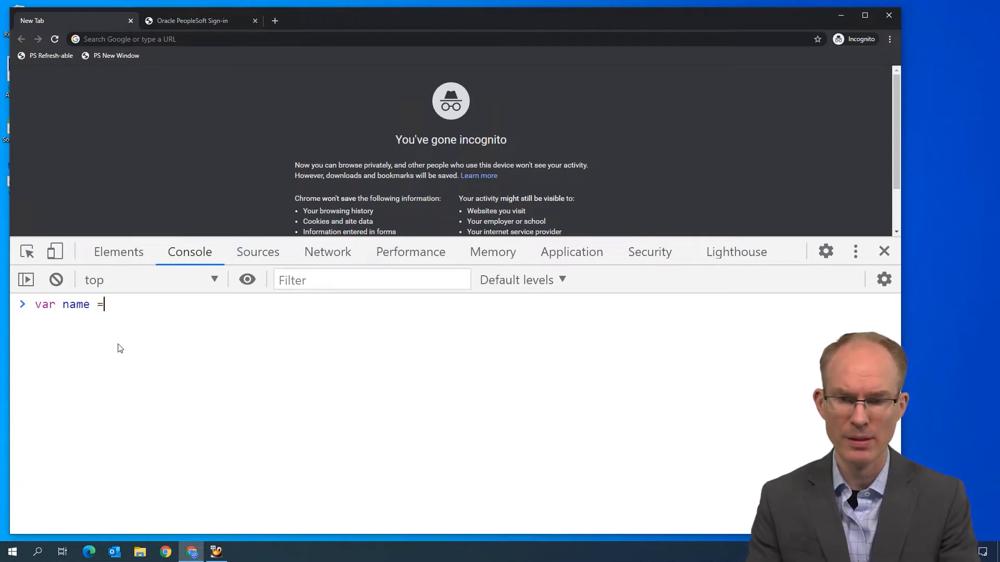
{"action": "type", "text": "\"Robe"}
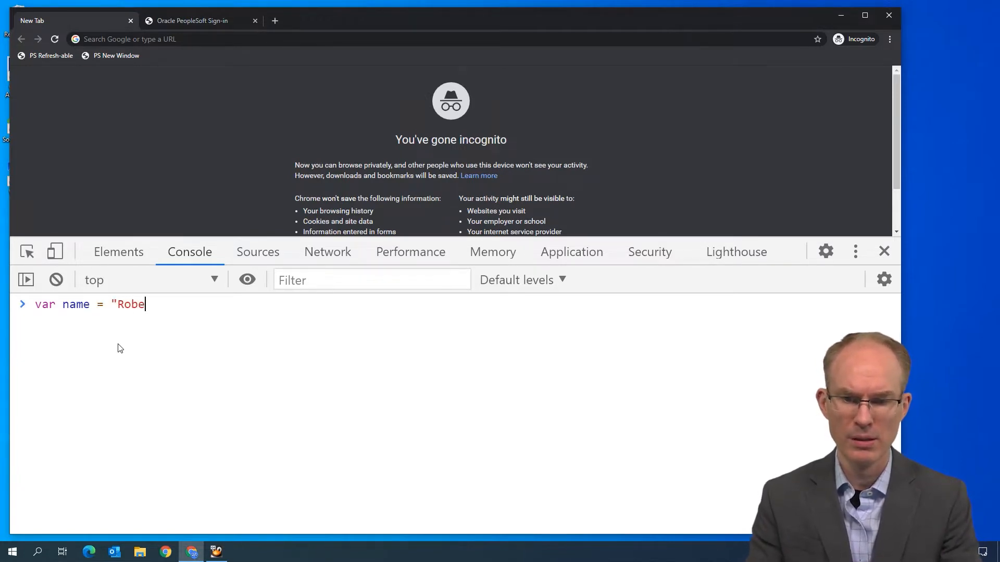
{"action": "type", "text": "rta Jord"}
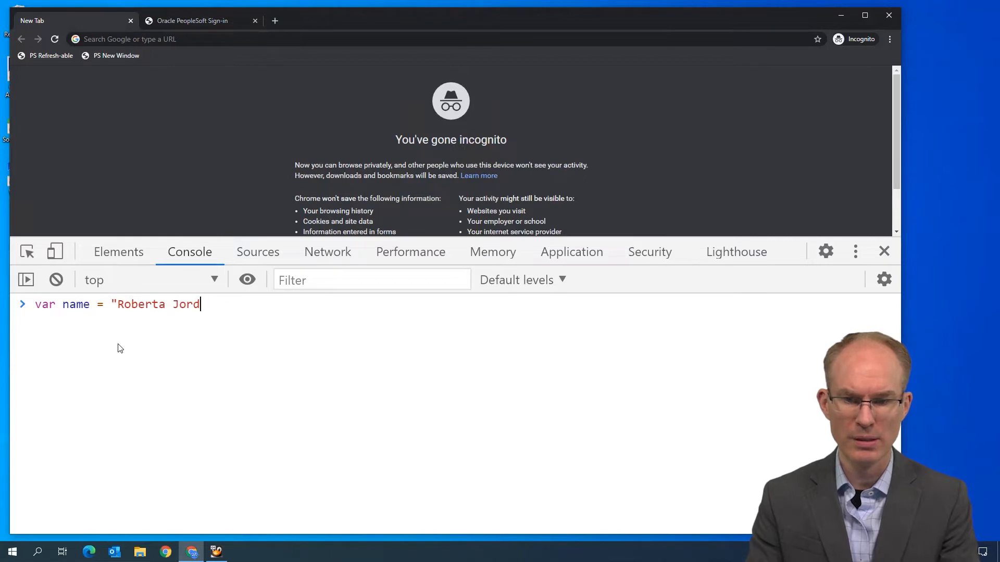
{"action": "type", "text": "an\""}
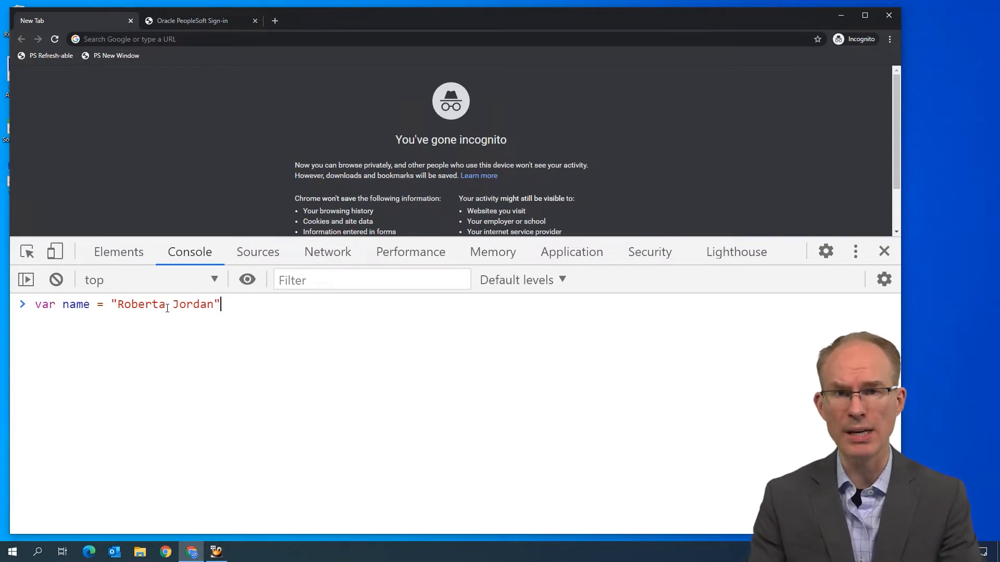
{"action": "type", "text": ";"}
{"action": "type", "text": "v"}
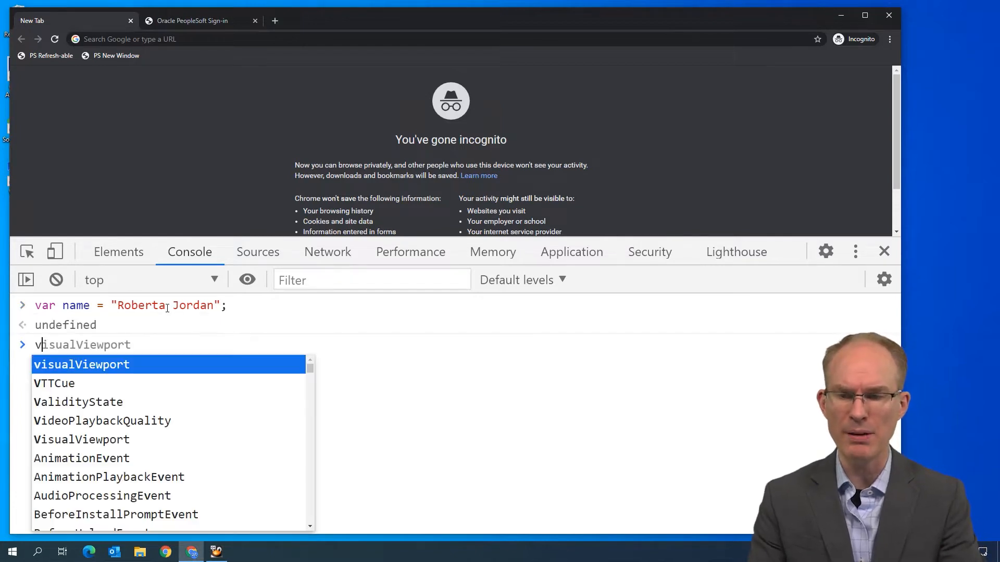
Step: Declare id as 'KUL901' and birthDate as new Date(), then evaluate birthDate
{"action": "type", "text": "ar id ="}
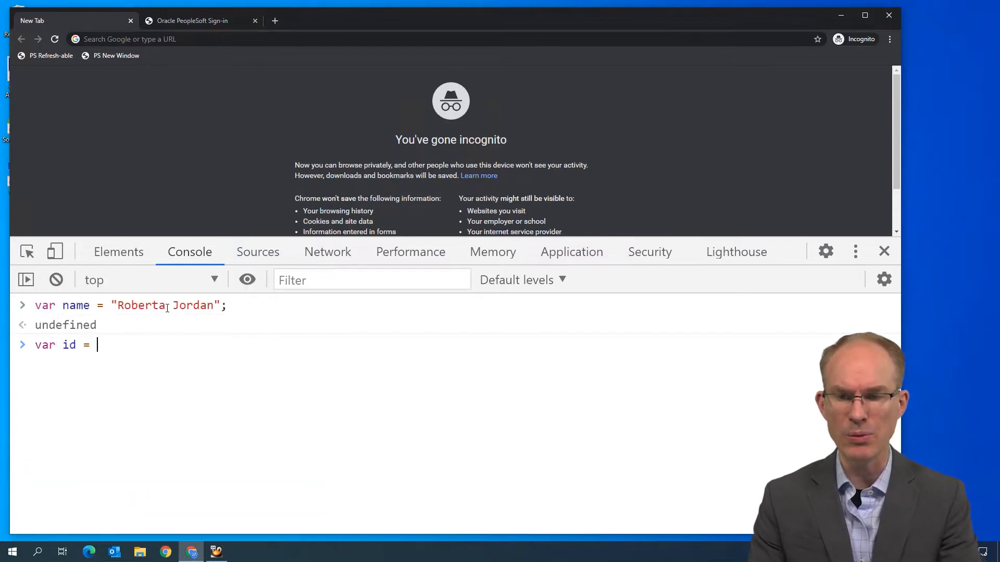
{"action": "type", "text": "'KUL"}
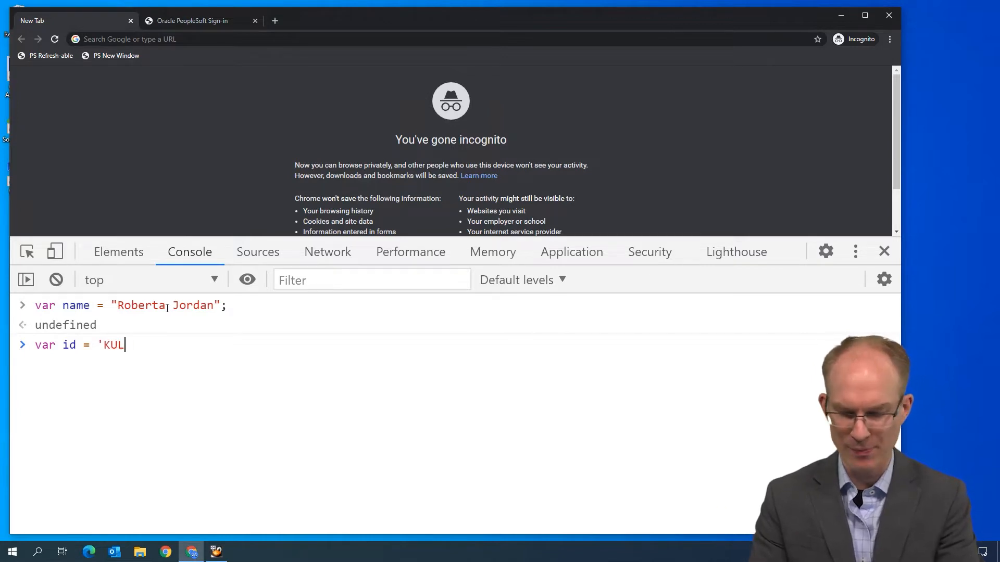
{"action": "type", "text": "901';"}
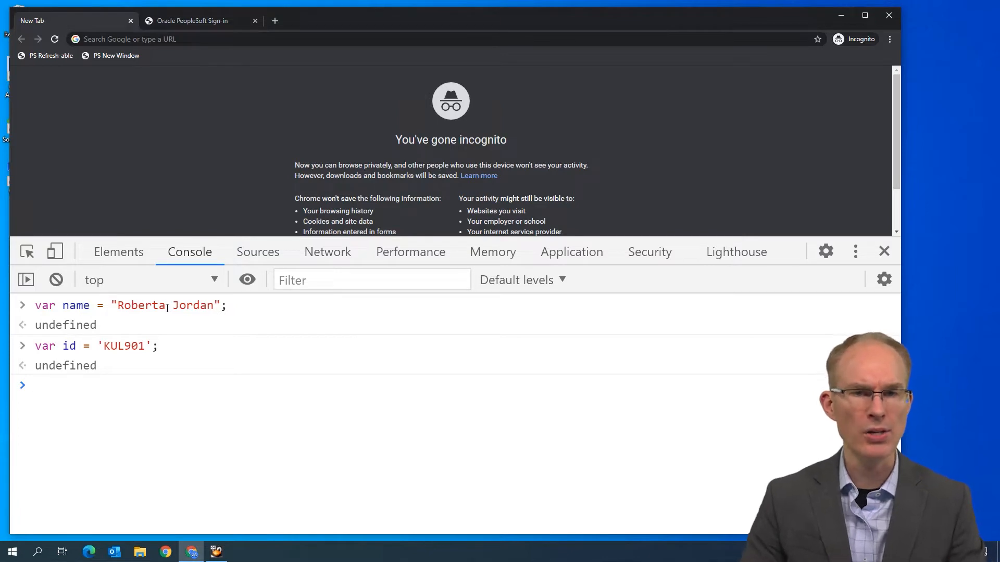
{"action": "type", "text": "var birthDate"}
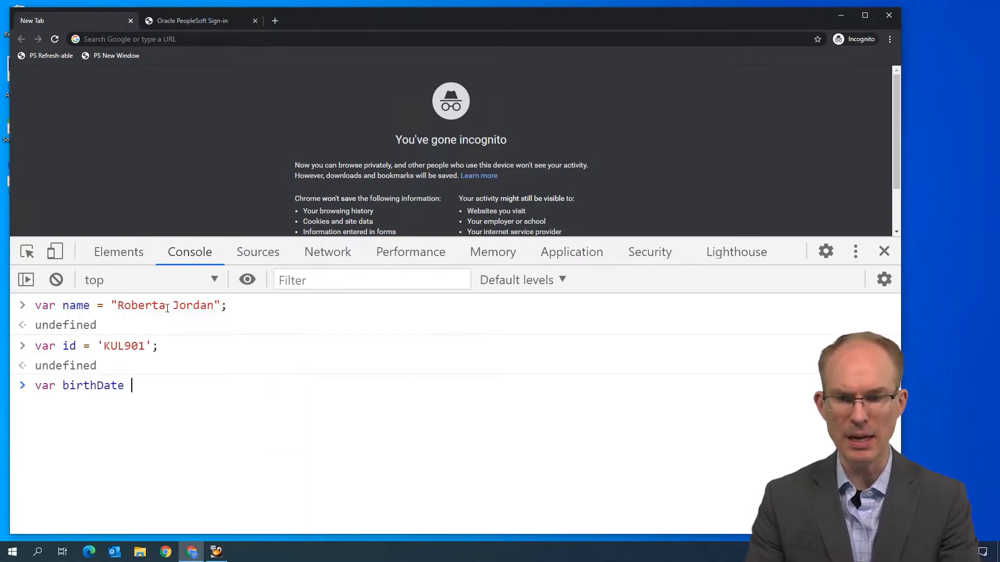
{"action": "type", "text": "="}
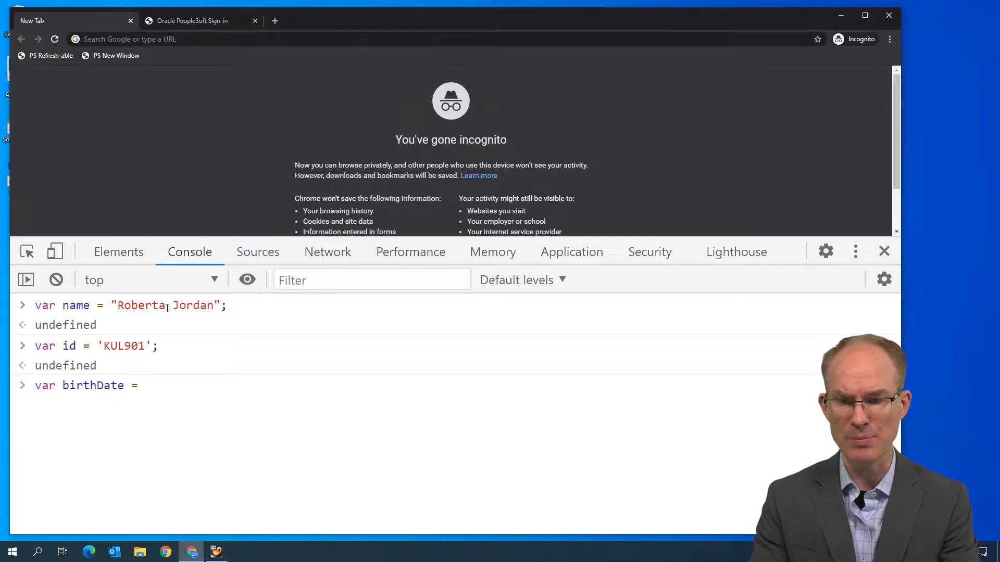
{"action": "type", "text": "new Date();"}
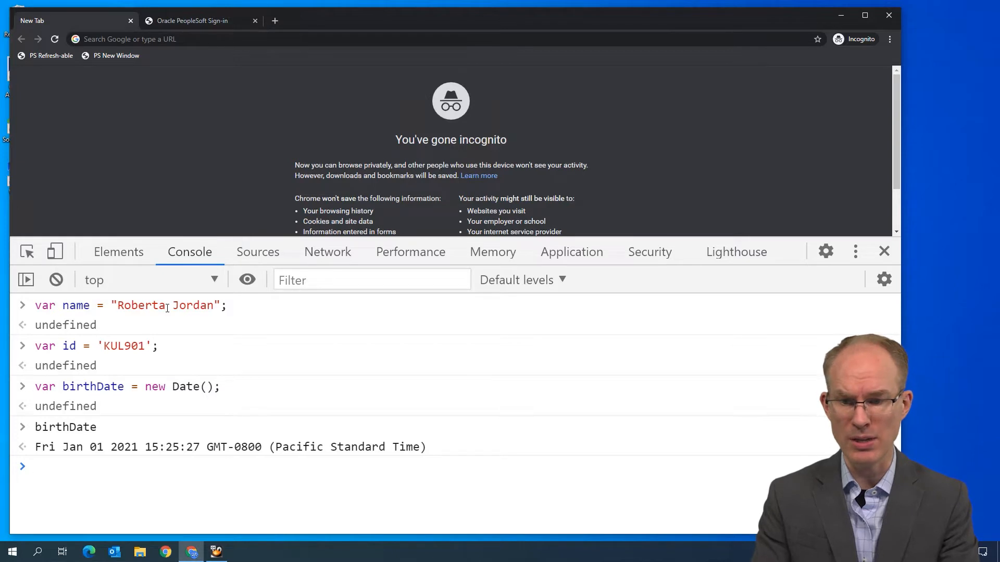
Step: Run birthDate.setFullYear(birthDate.getFullYear() - 35) to move the date back 35 years
{"action": "type", "text": "birthDate"}
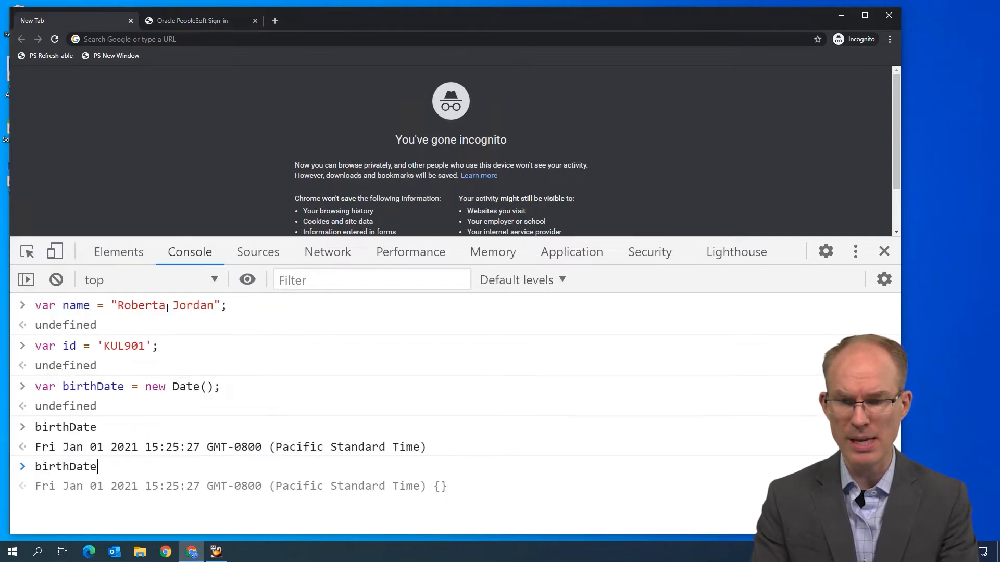
{"action": "type", "text": ".setFullYear"}
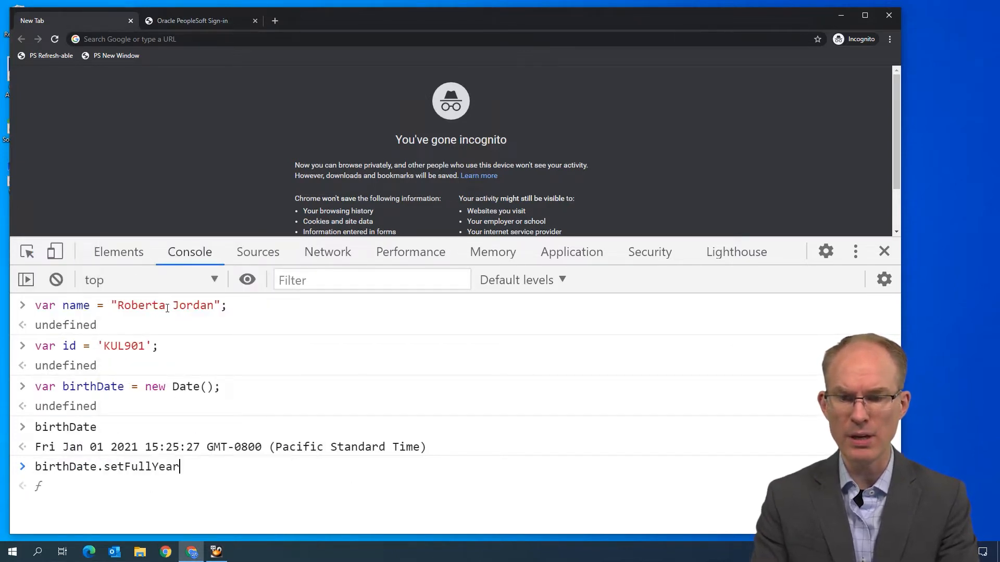
{"action": "type", "text": "(birthDate"}
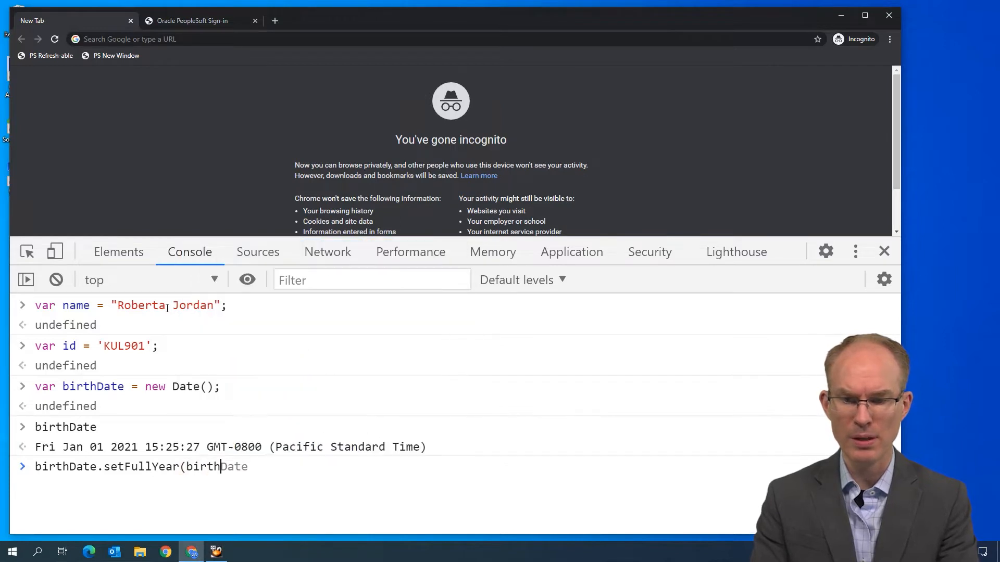
{"action": "type", "text": ".s"}
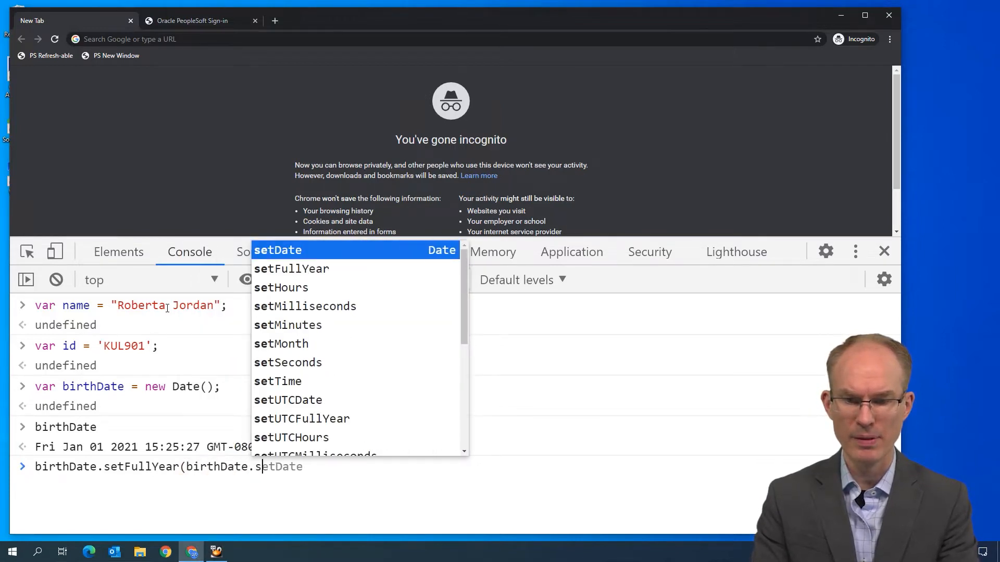
{"action": "type", "text": "getFullYear() - 35"}
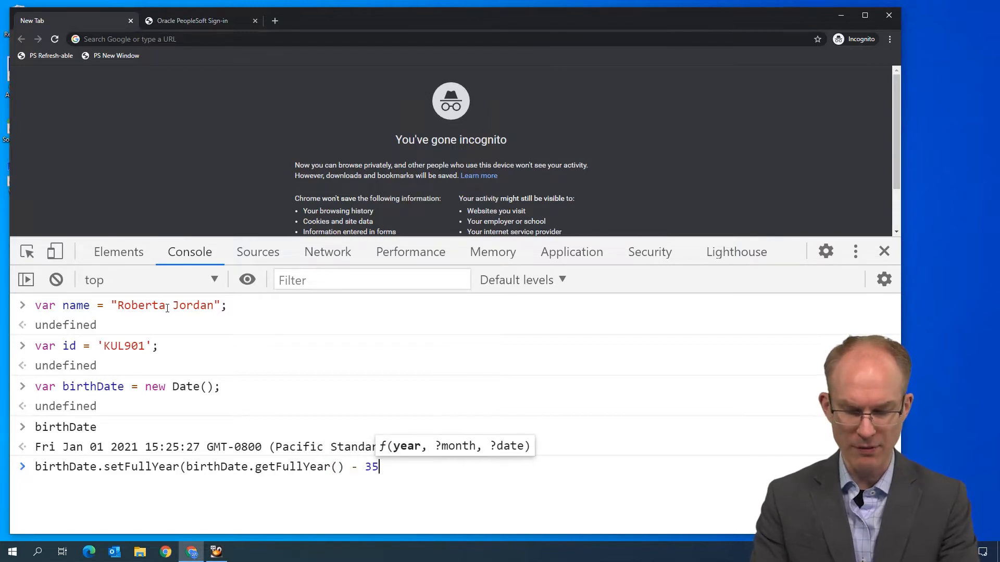
{"action": "key", "text": "Enter"}
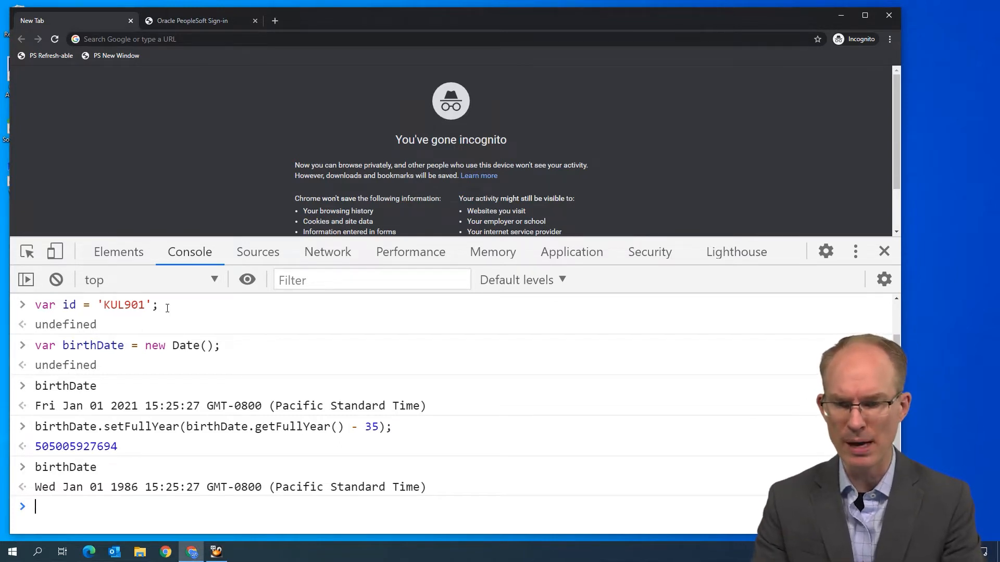
Step: Begin typing function yearsAgo(years) { and continue onto a new line
{"action": "type", "text": "function yearsAgo"}
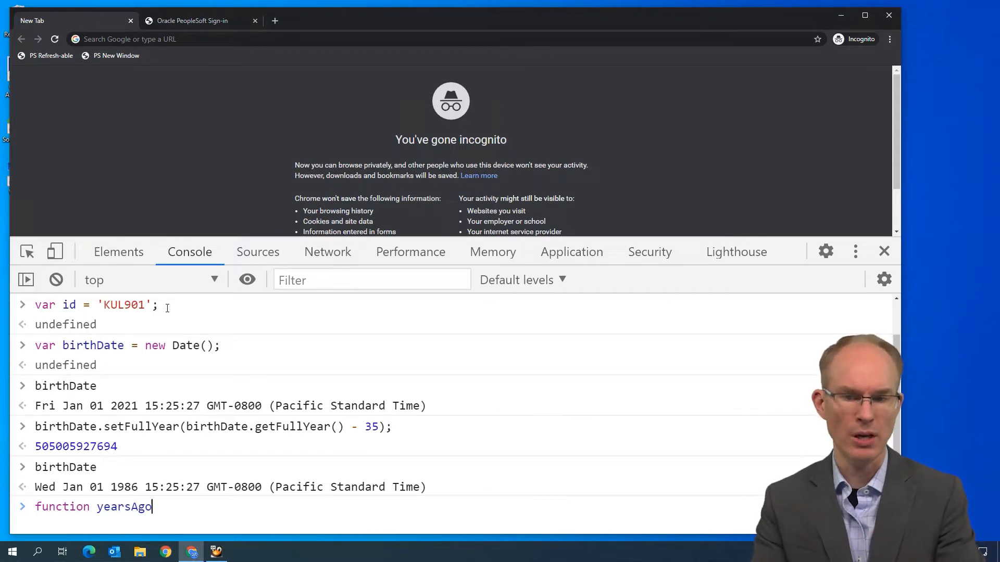
{"action": "type", "text": "(years) {"}
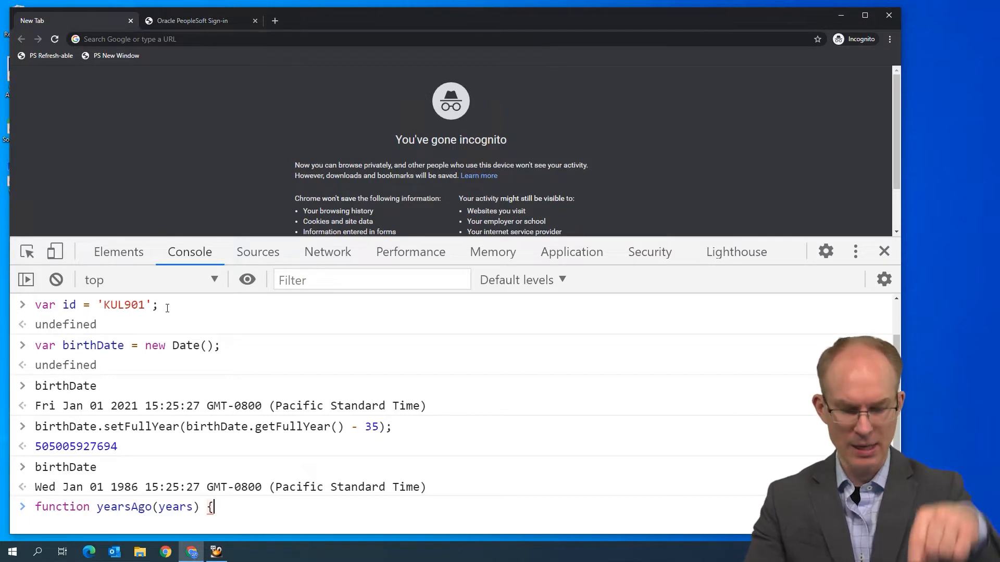
{"action": "key", "text": "Enter"}
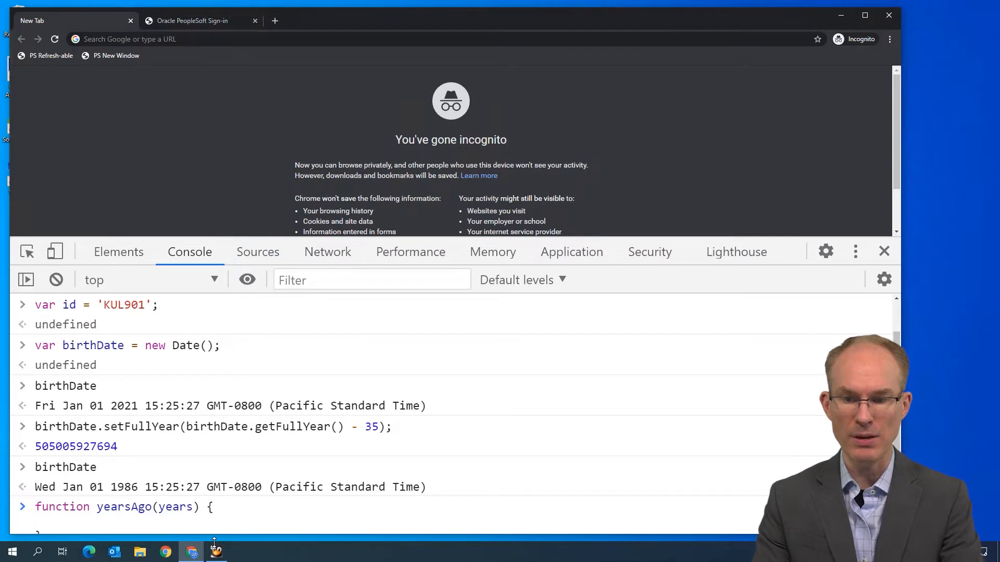
Step: Write the yearsAgo body: result = new Date(), with its year reduced by years
{"action": "type", "text": "var result"}
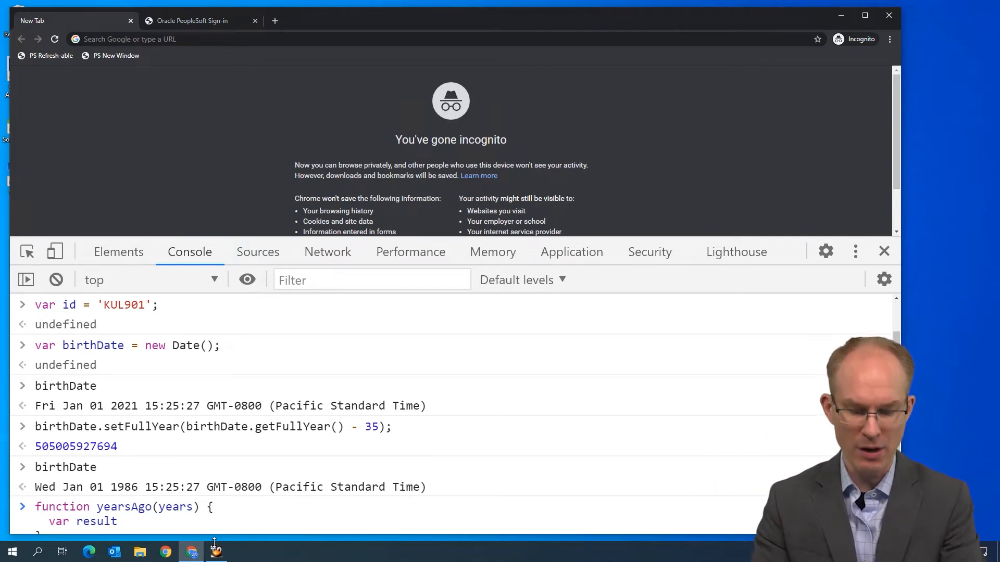
{"action": "type", "text": "= new Date();"}
{"action": "type", "text": "result.setFu"}
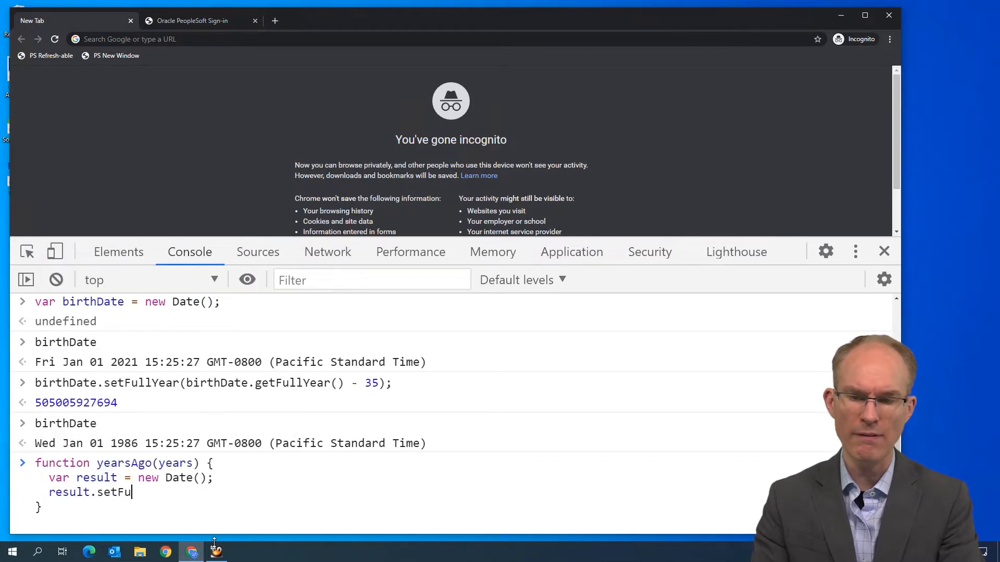
{"action": "type", "text": "llYear(result.getFullYear() -"}
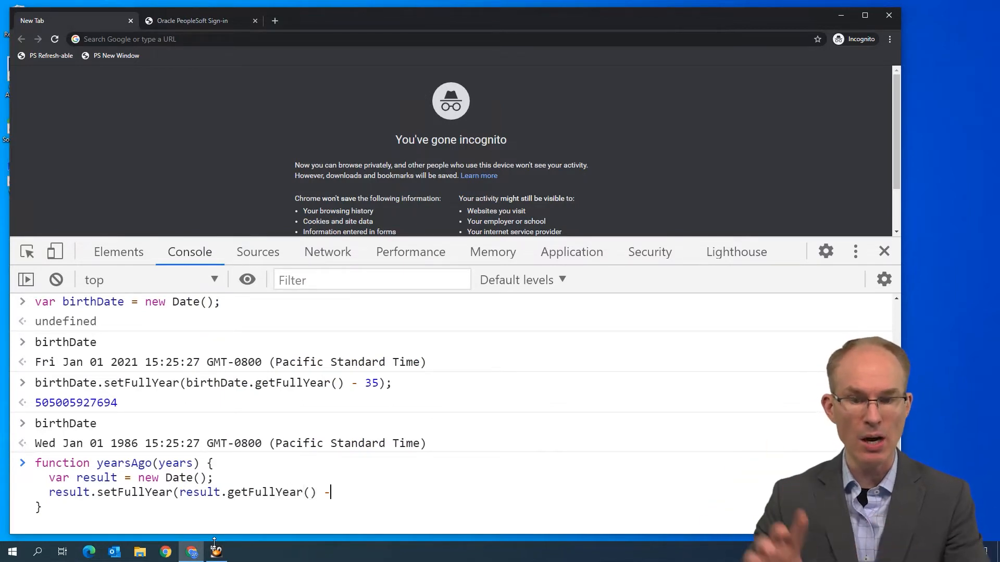
{"action": "type", "text": "years"}
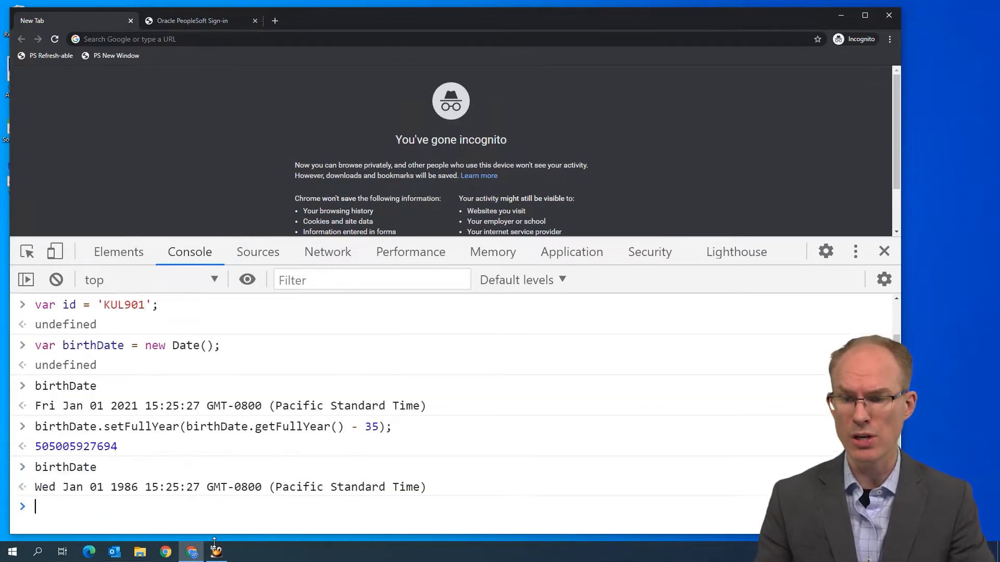
{"action": "type", "text": "function yearsAgo(years) {"}
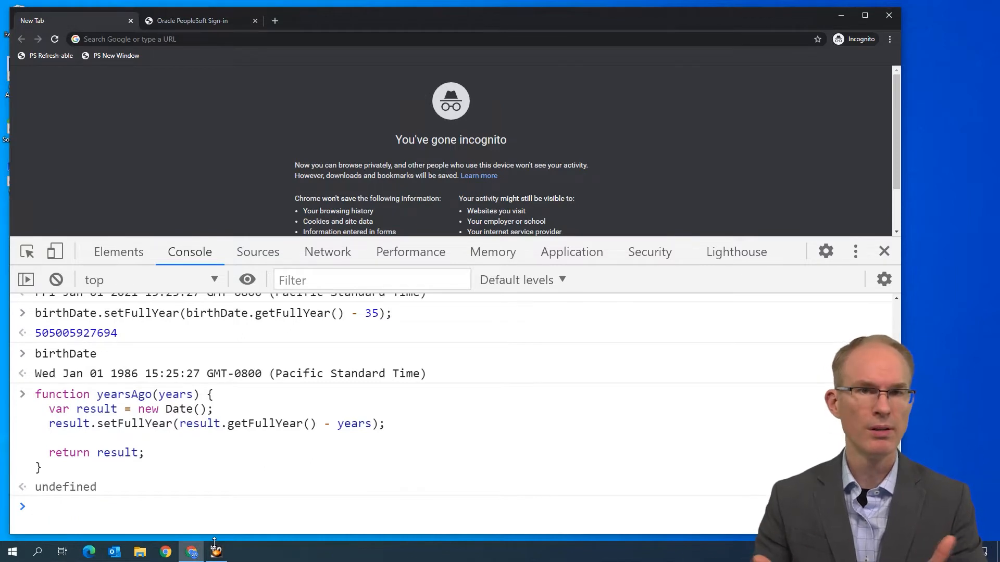
Step: Call yearsAgo(35) and yearsAgo(25), returning dates in 1986 and 1996
{"action": "type", "text": "yearsAgo"}
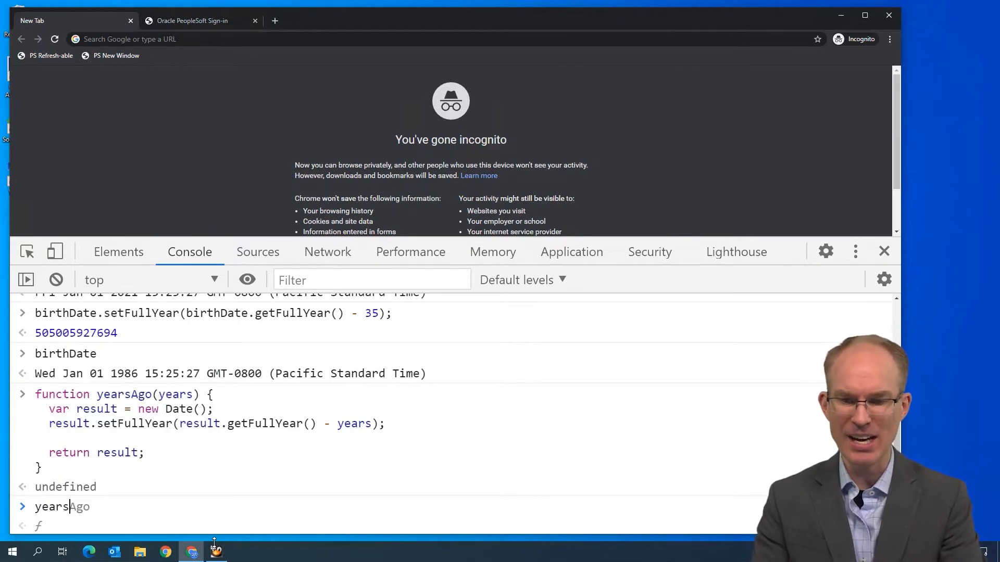
{"action": "type", "text": "(35);"}
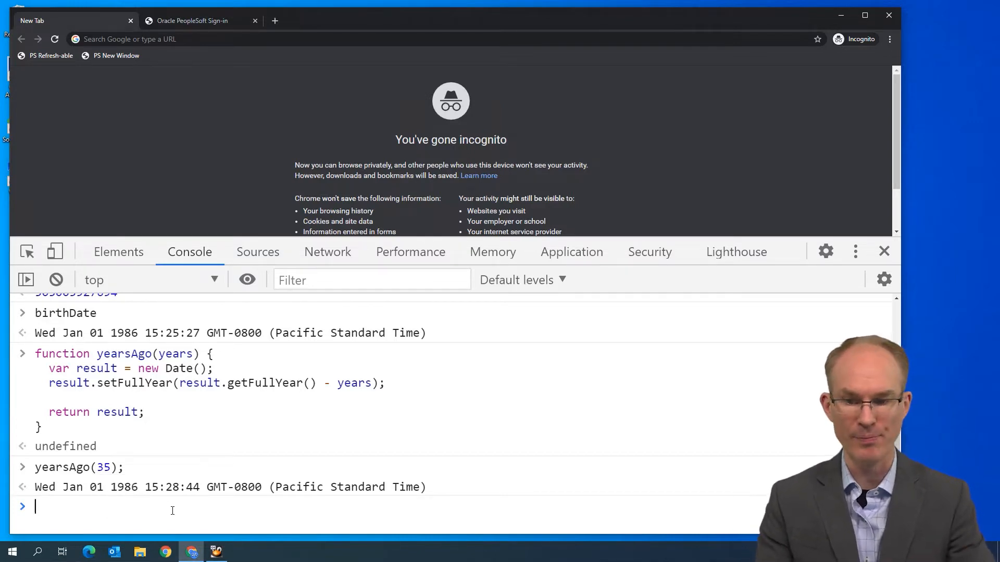
{"action": "type", "text": "yearsAgo(25);"}
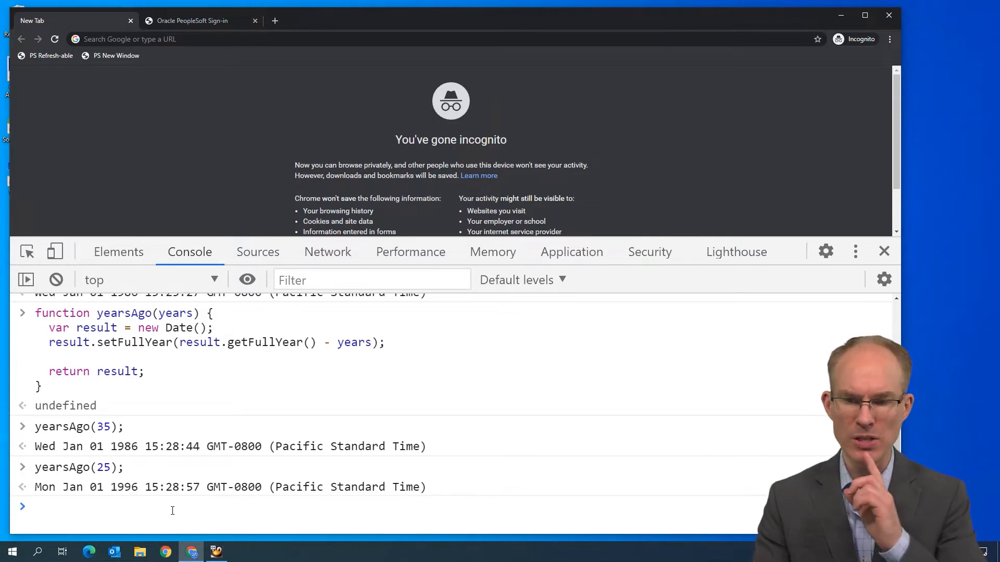
{"action": "double_click", "coordinate": [96, 327]}
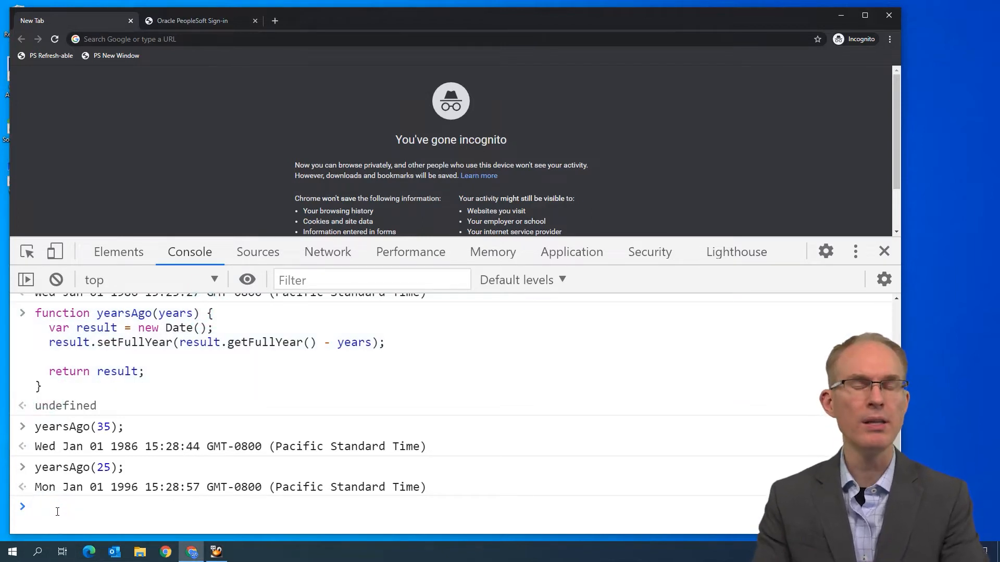
Step: Evaluate result outside the function, producing a not-defined ReferenceError
{"action": "type", "text": "result"}
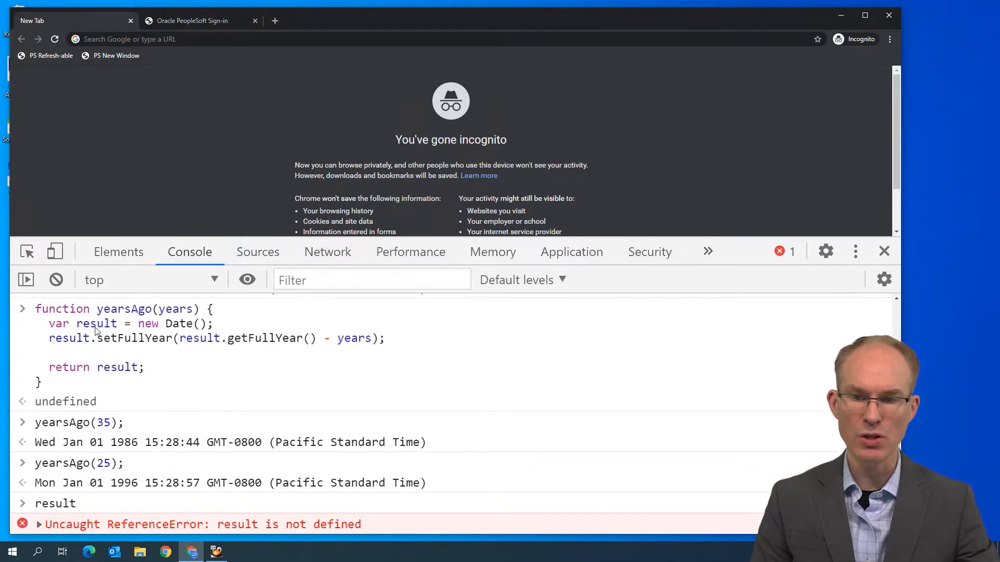
{"action": "mouse_move", "coordinate": [173, 353]}
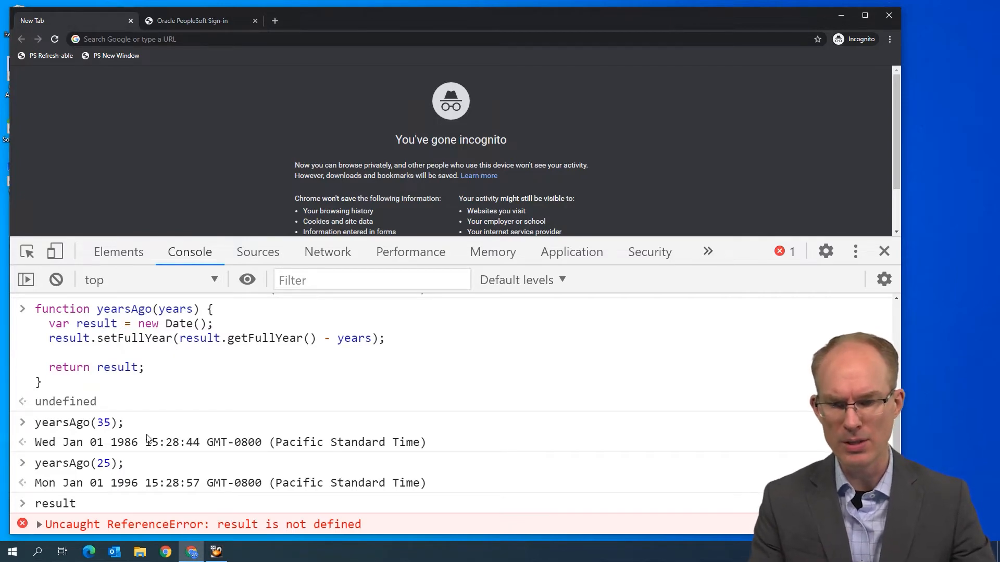
Step: Assign yearsAgo to newFunctionName and call newFunctionName(35) for a 1986 date
{"action": "type", "text": "var newFunction"}
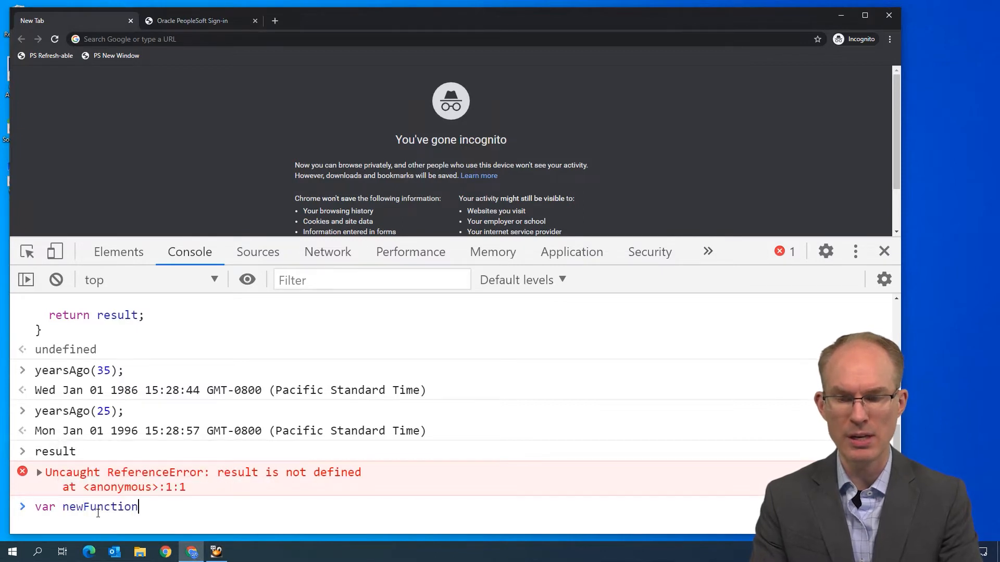
{"action": "type", "text": "Name"}
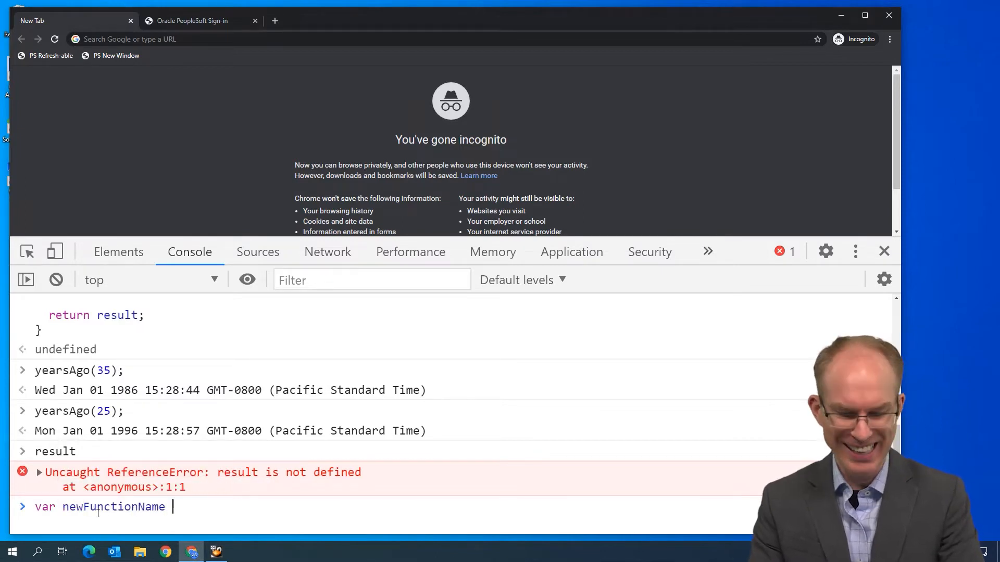
{"action": "type", "text": "= yearsAgo;"}
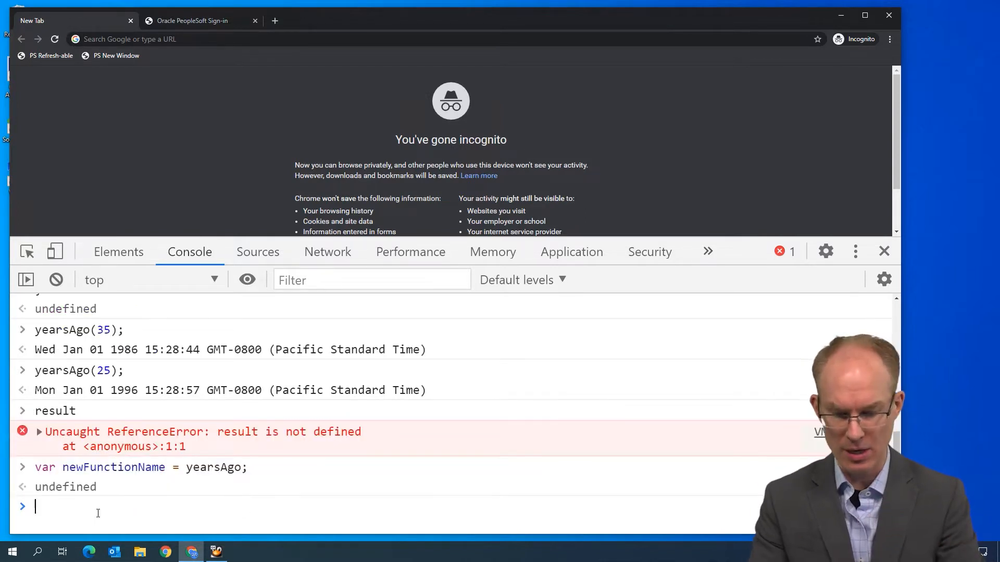
{"action": "type", "text": "newFunctionName"}
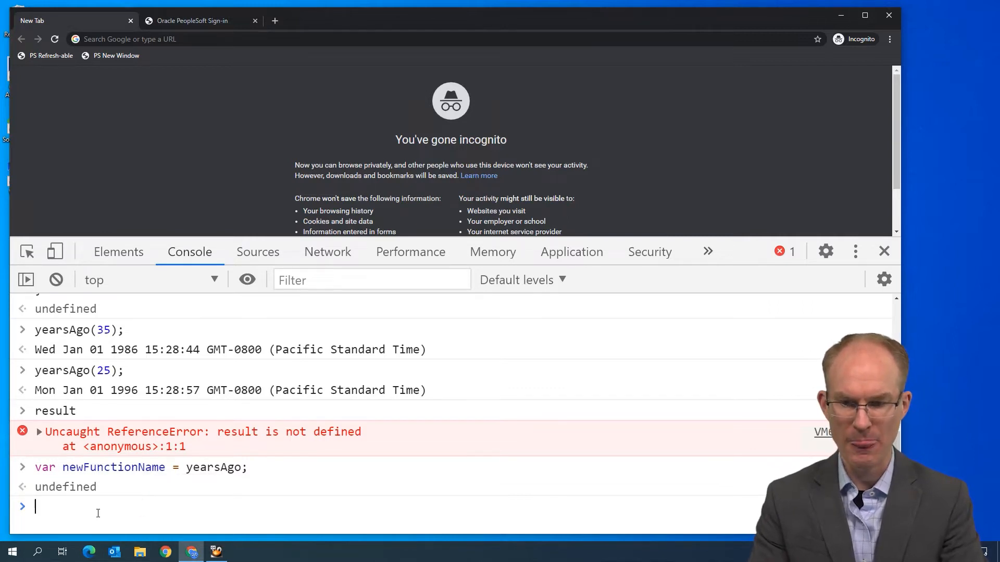
{"action": "type", "text": "newFunctionName(35);"}
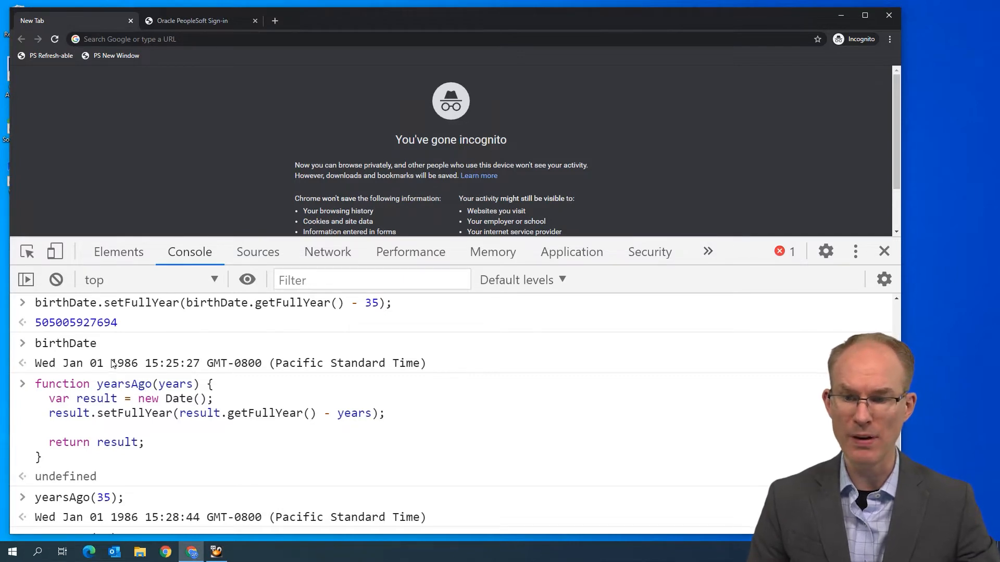
{"action": "mouse_move", "coordinate": [136, 391]}
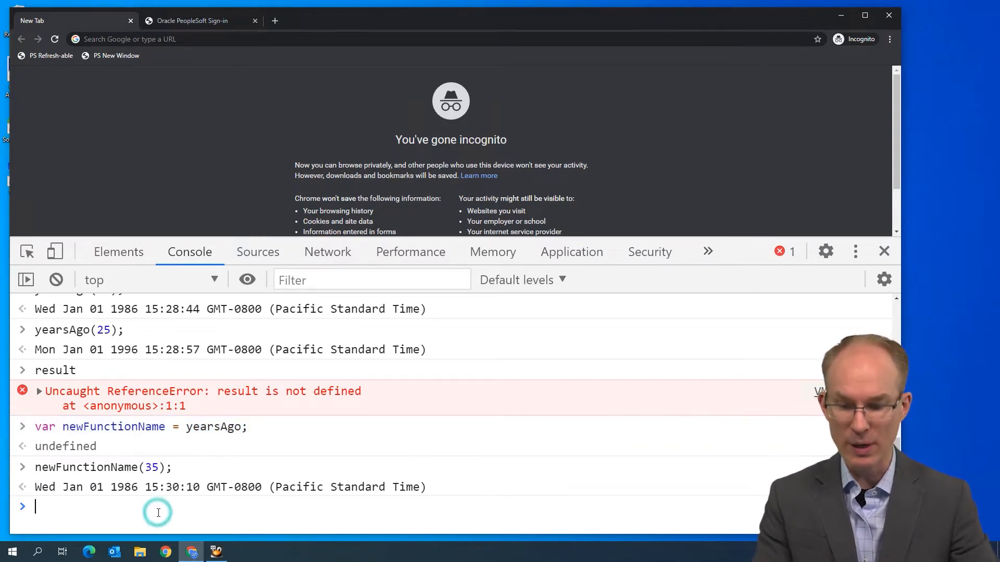
{"action": "type", "text": "yearsAgo = function(...) { ..."}
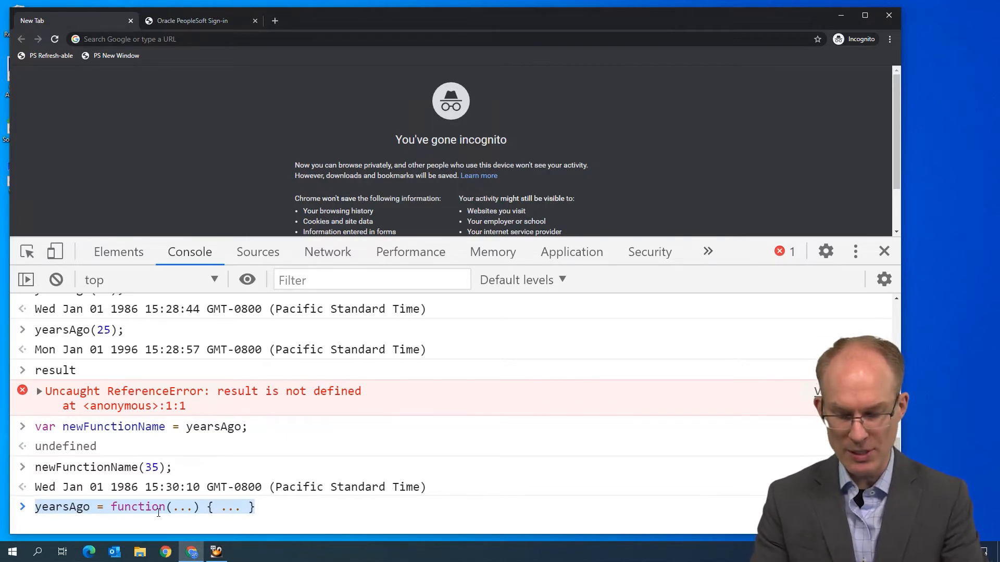
Step: Sketch a var yearsAgo = function draft, then select the line to clear it
{"action": "type", "text": "function yearsAgo(..."}
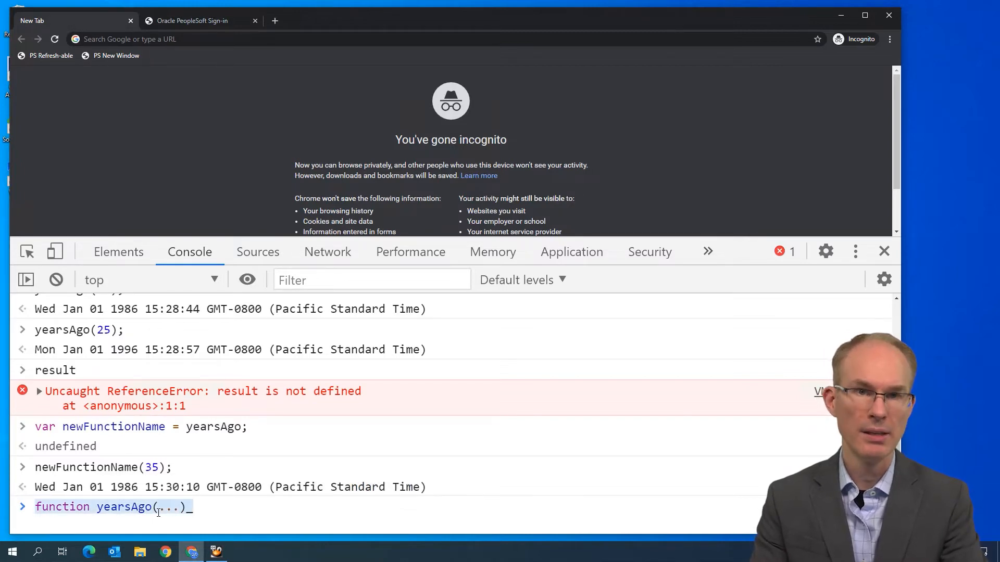
{"action": "type", "text": "var yearsAgo ="}
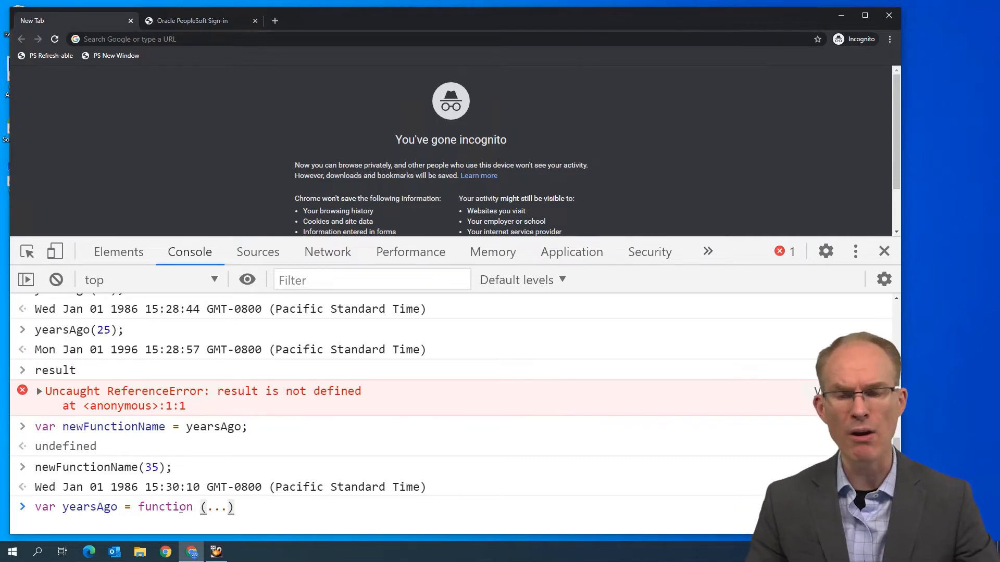
{"action": "double_click", "coordinate": [165, 507]}
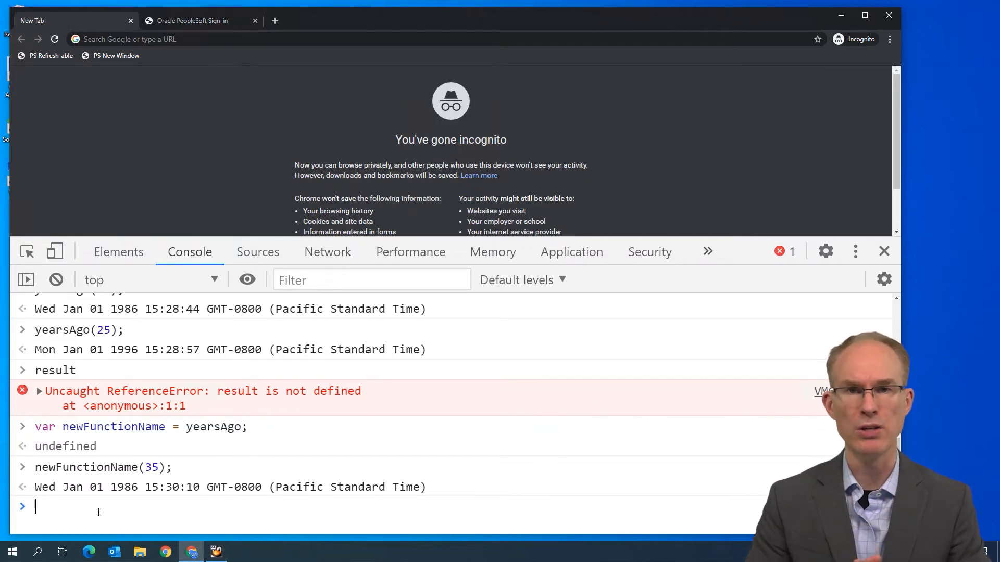
{"action": "mouse_move", "coordinate": [182, 57]}
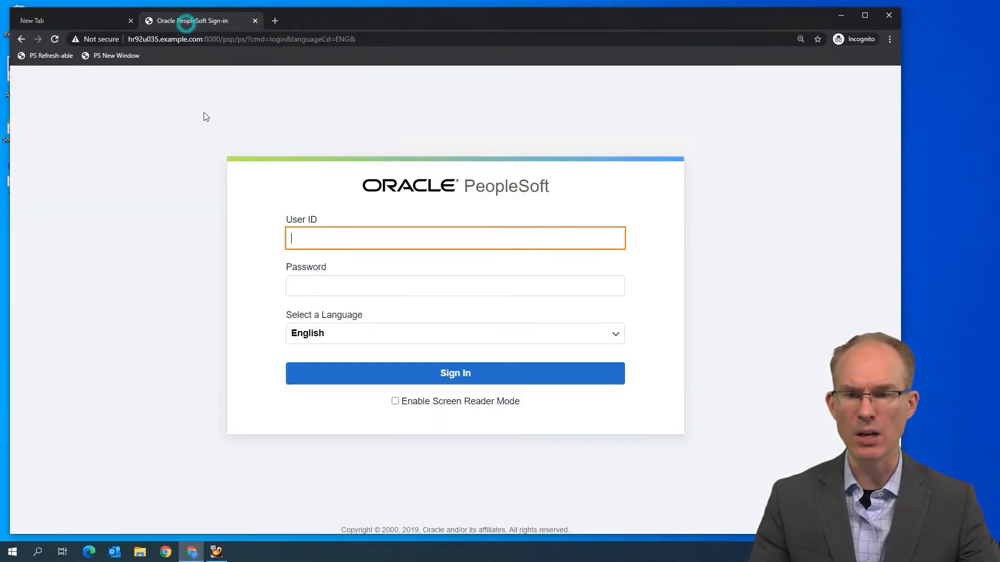
Step: Enter the PS credentials and sign in to PeopleSoft
{"action": "type", "text": "PS"}
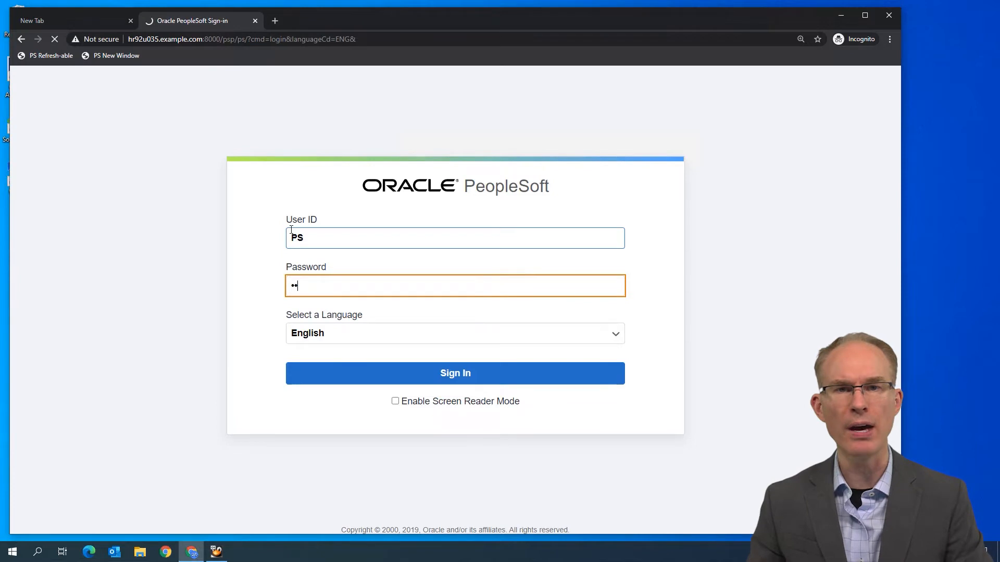
{"action": "left_click", "coordinate": [454, 373]}
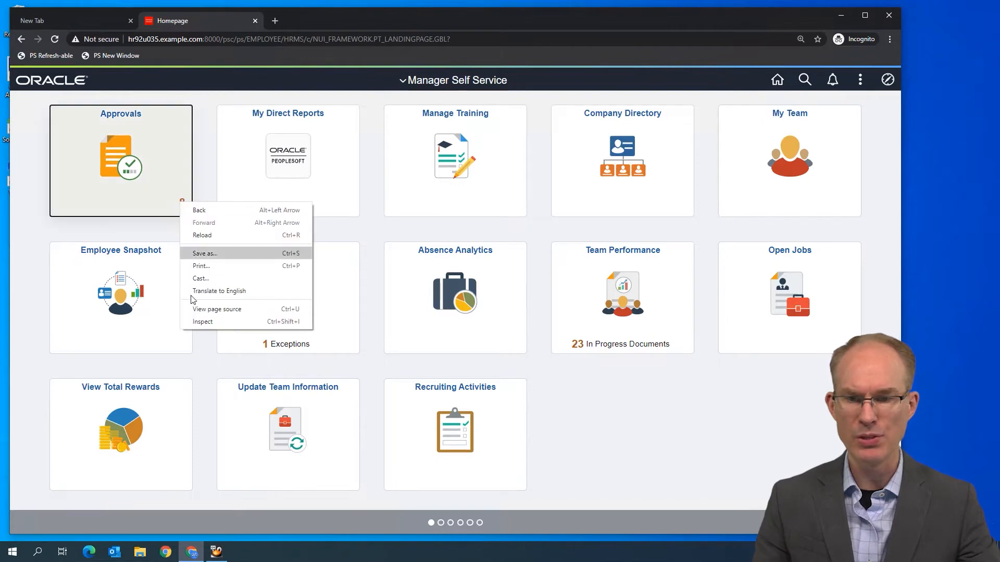
Step: Inspect the homepage, switch between Elements and Console, and show the console drawer
{"action": "left_click", "coordinate": [203, 321]}
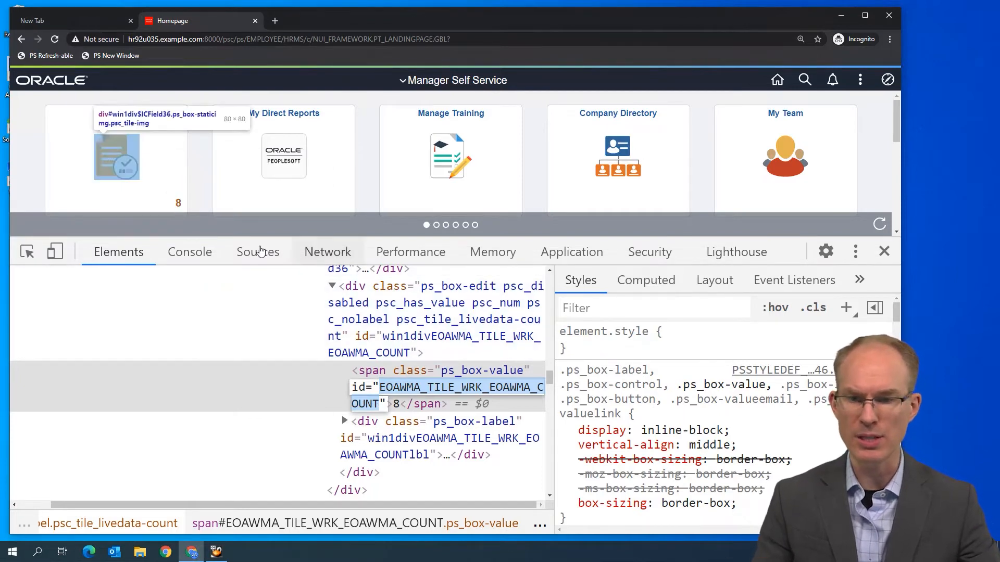
{"action": "left_click", "coordinate": [189, 251]}
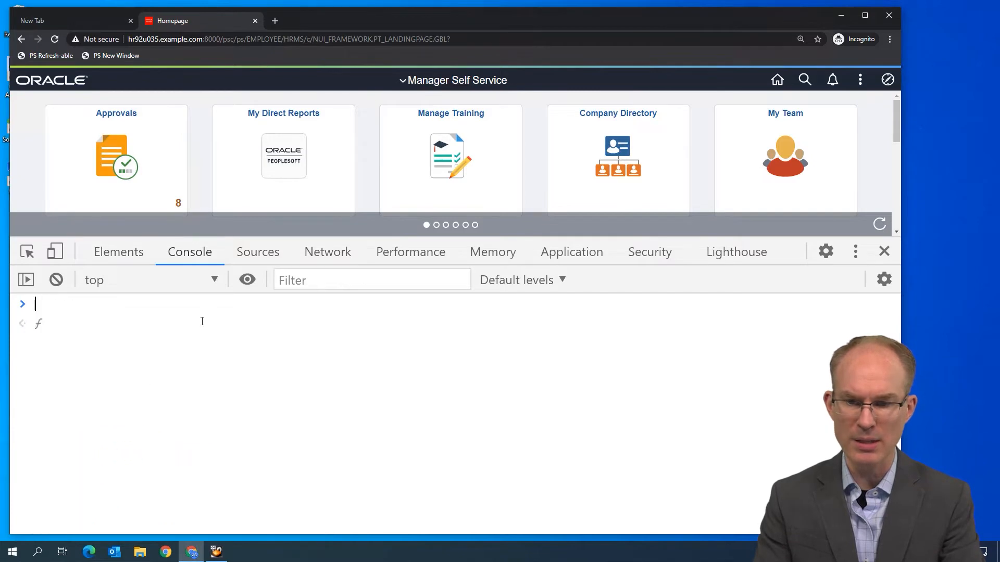
{"action": "type", "text": "document"}
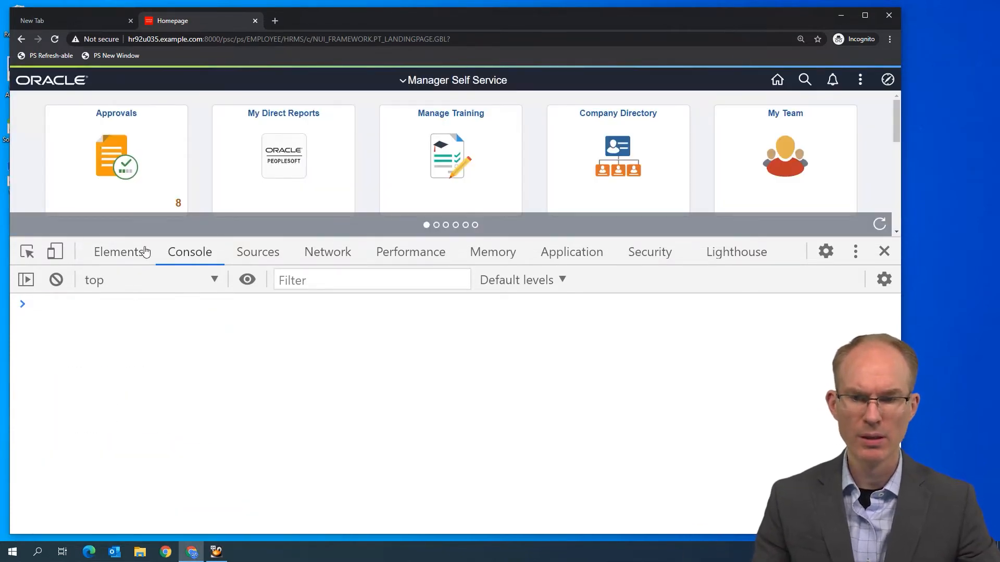
{"action": "left_click", "coordinate": [118, 251]}
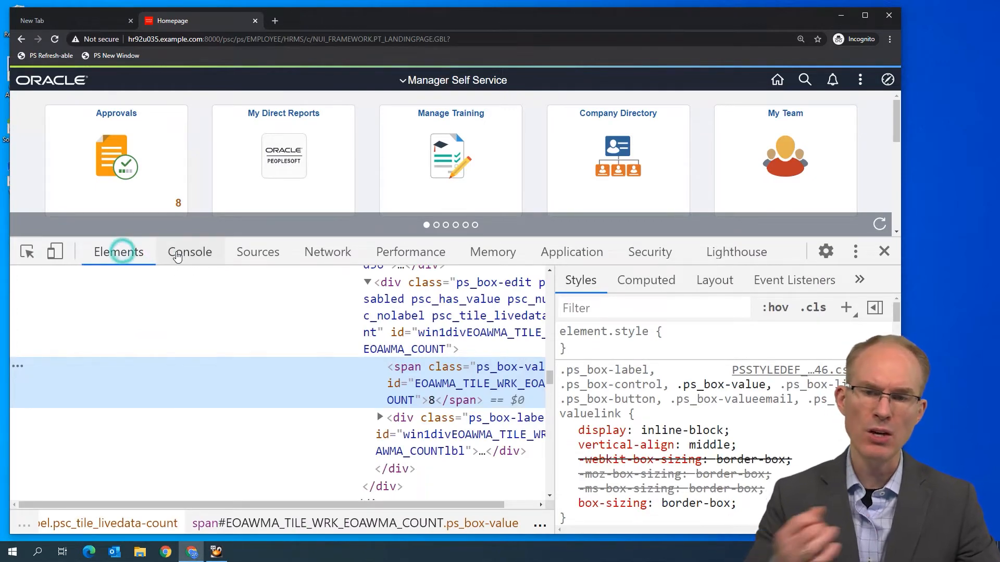
{"action": "left_click", "coordinate": [190, 251]}
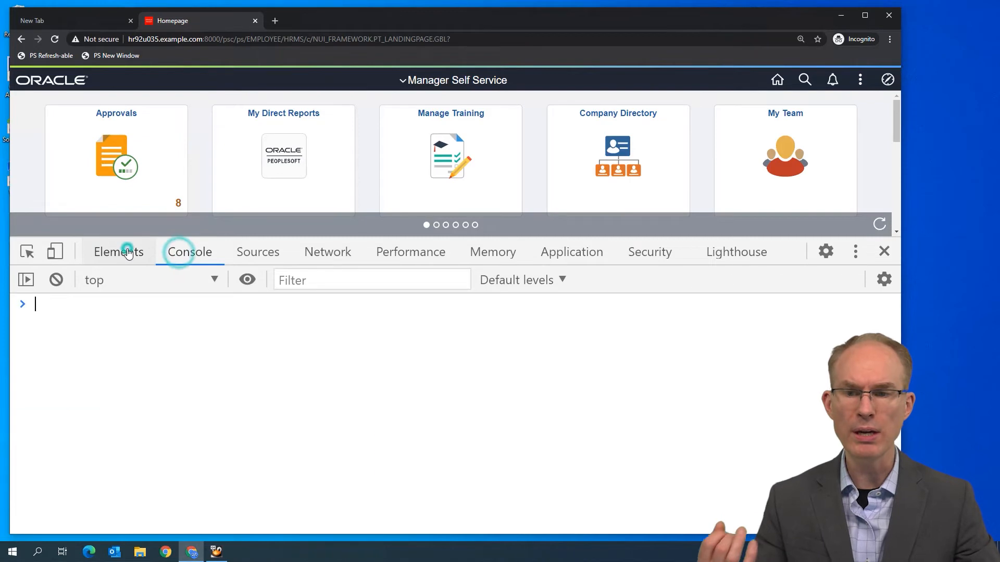
{"action": "left_click", "coordinate": [118, 251]}
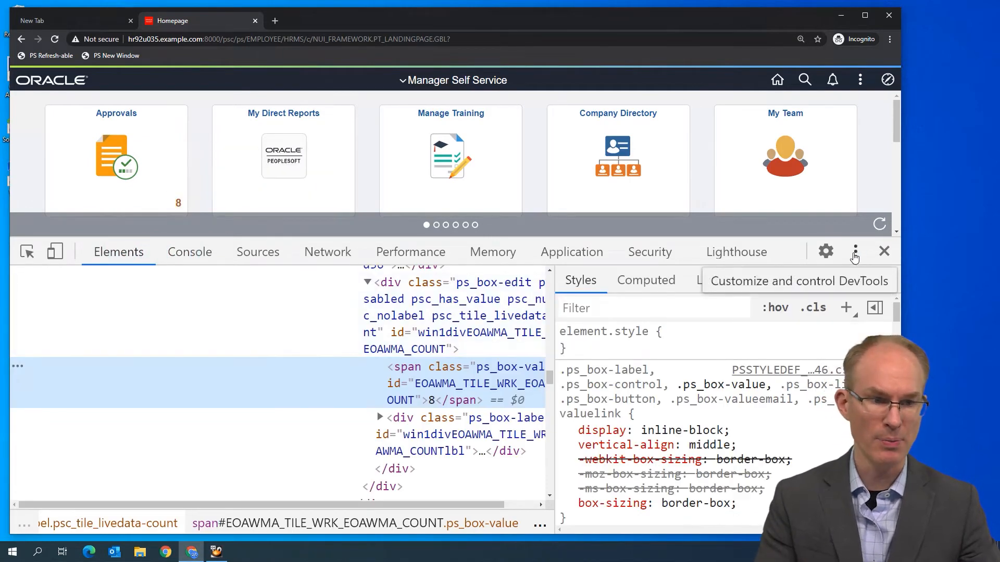
{"action": "left_click", "coordinate": [855, 250]}
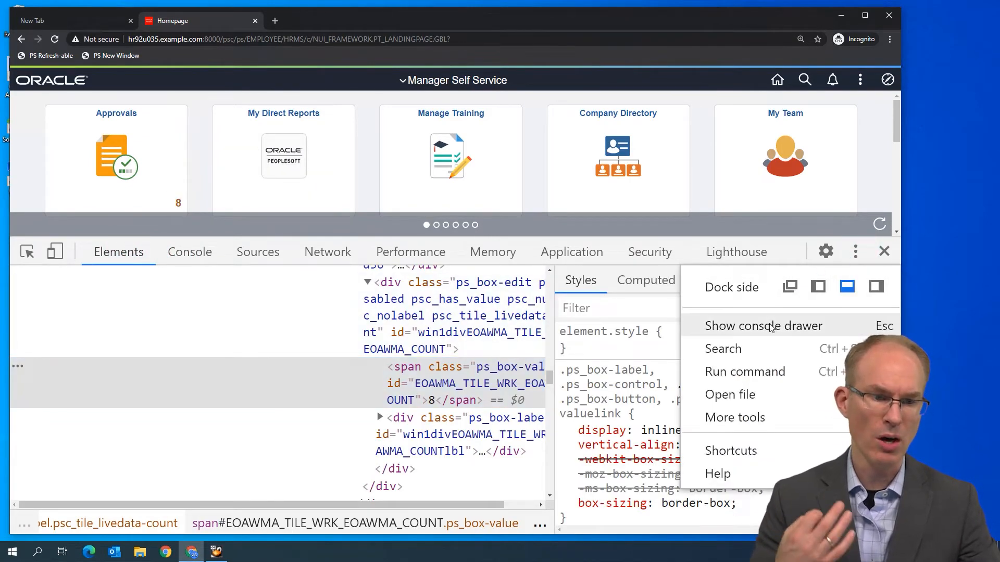
{"action": "left_click", "coordinate": [764, 326]}
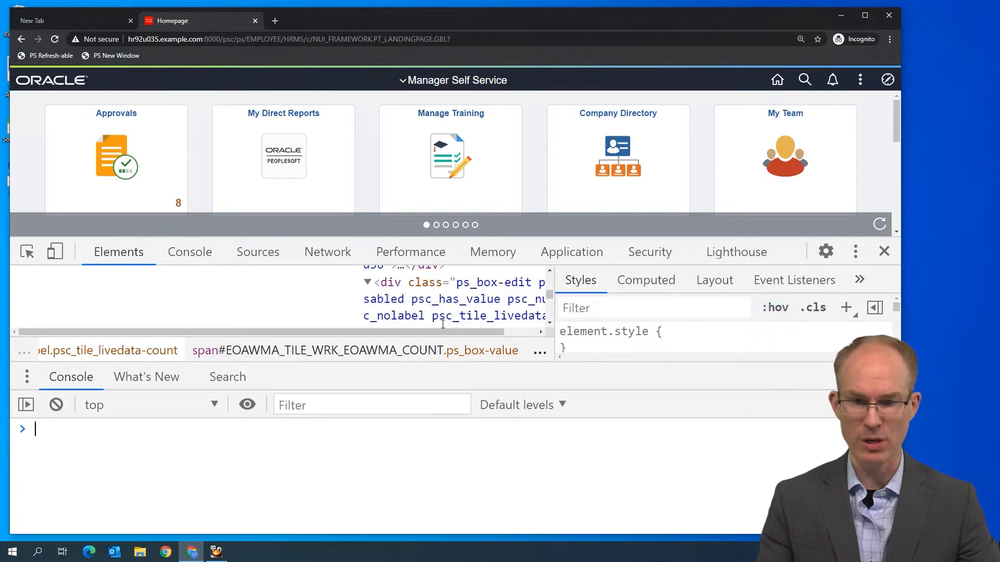
Step: Fetch the EOAWMA_TILE_WRK_EOAWMA_COUNT span with getElementById, then read its innerText, "8"
{"action": "left_click", "coordinate": [548, 321]}
{"action": "type", "text": "document.getElementById('"}
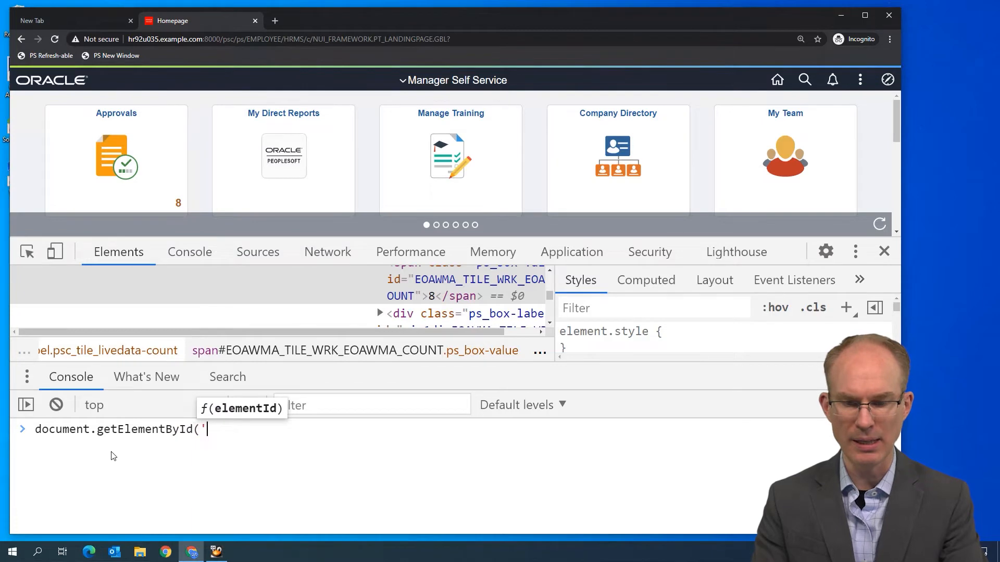
{"action": "type", "text": "EOAWMA_TILE_WRK_EOAWMA_COUNT')"}
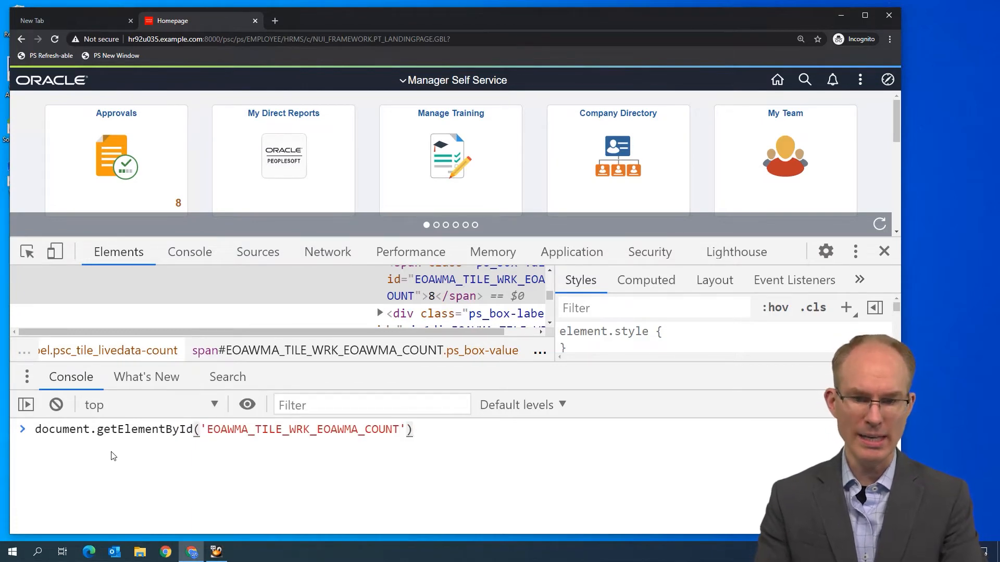
{"action": "type", "text": ";"}
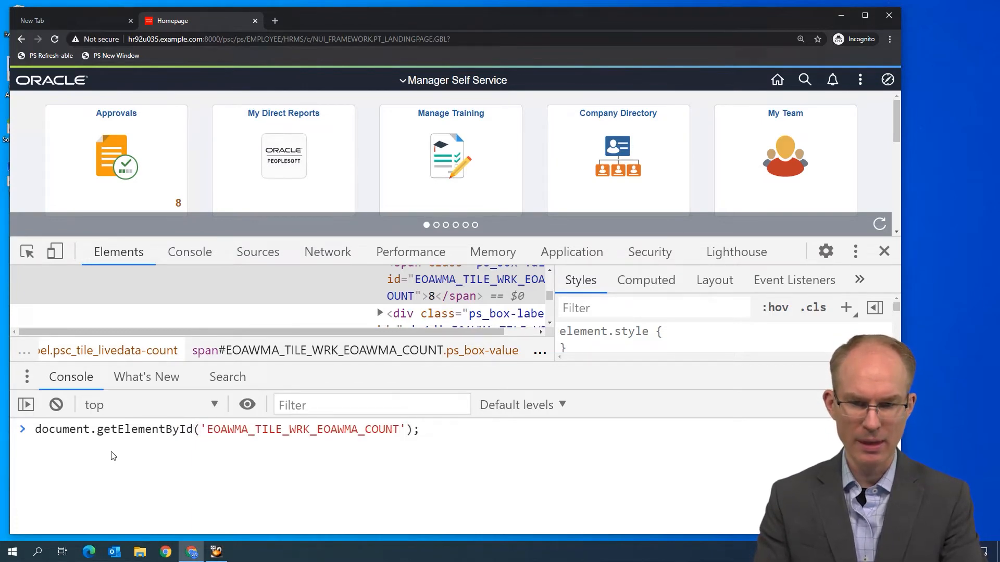
{"action": "key", "text": "Enter"}
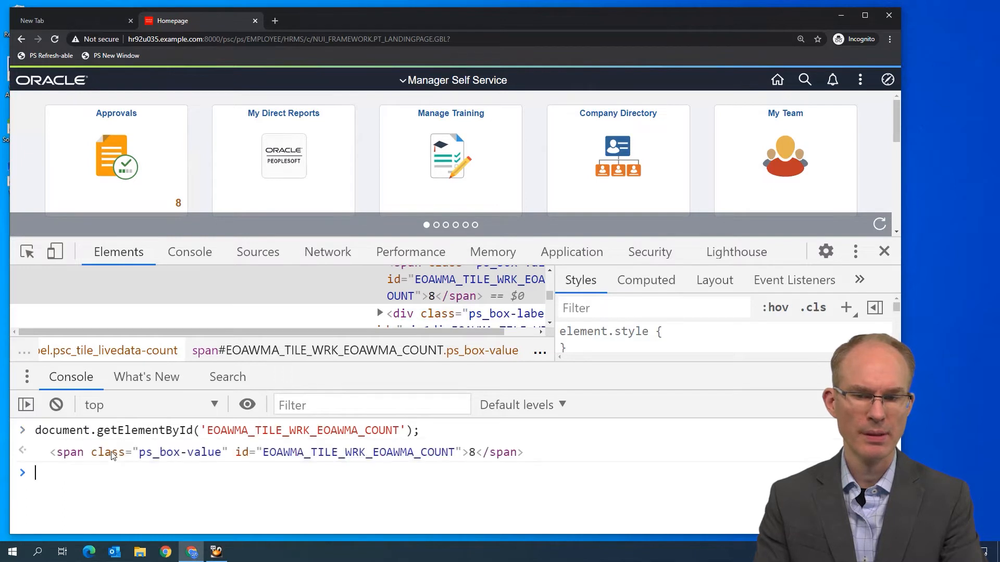
{"action": "mouse_move", "coordinate": [259, 452]}
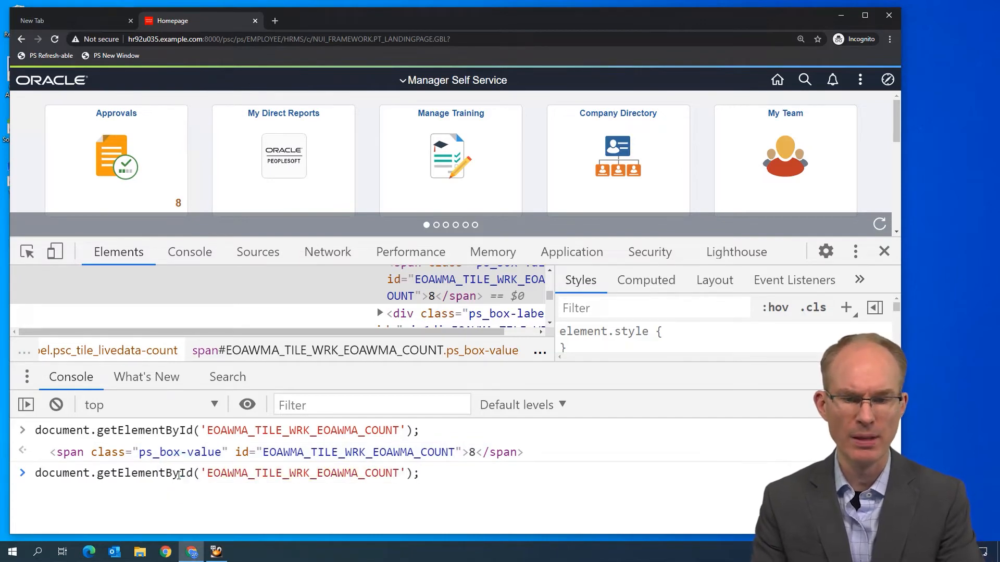
{"action": "type", "text": ".innerText"}
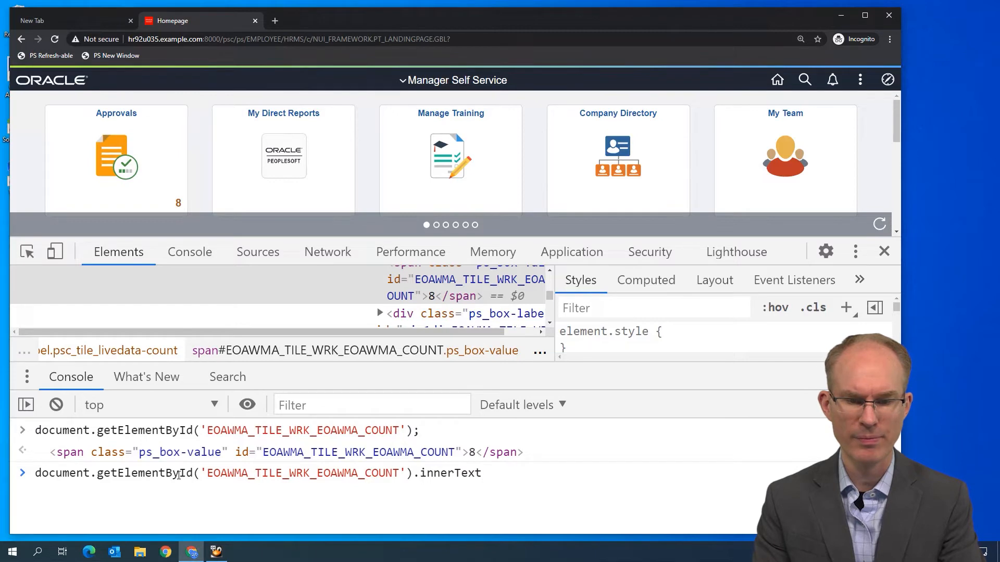
{"action": "key", "text": "Enter"}
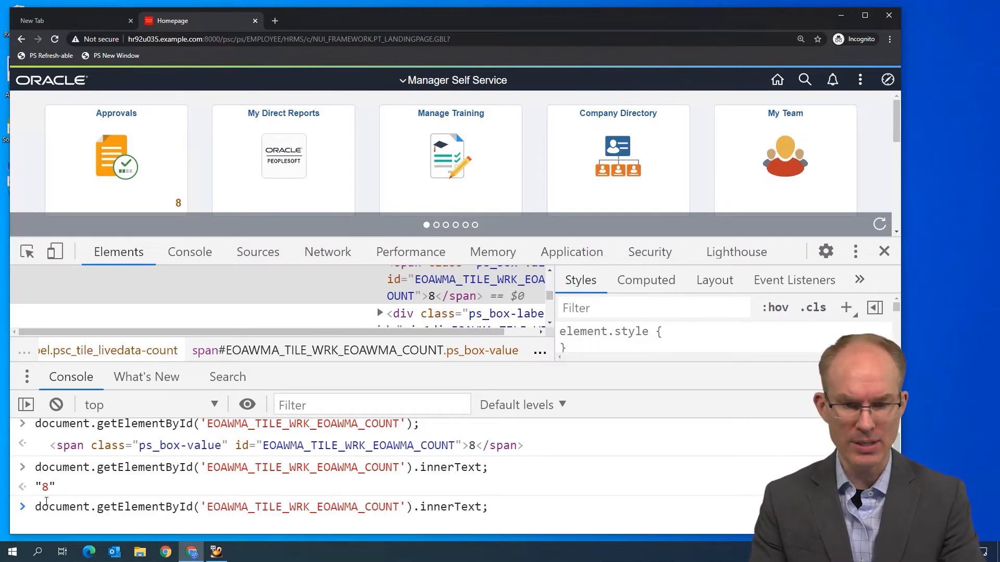
Step: Show innerText + 2 gives "82", parseInt plus 2 gives 10, then assign var count
{"action": "type", "text": "+ 2"}
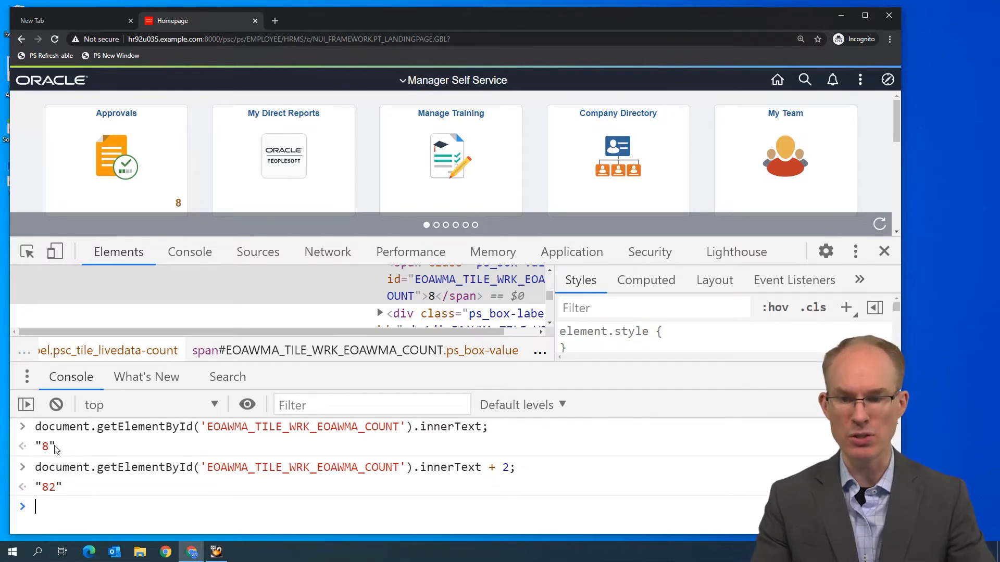
{"action": "type", "text": "pa"}
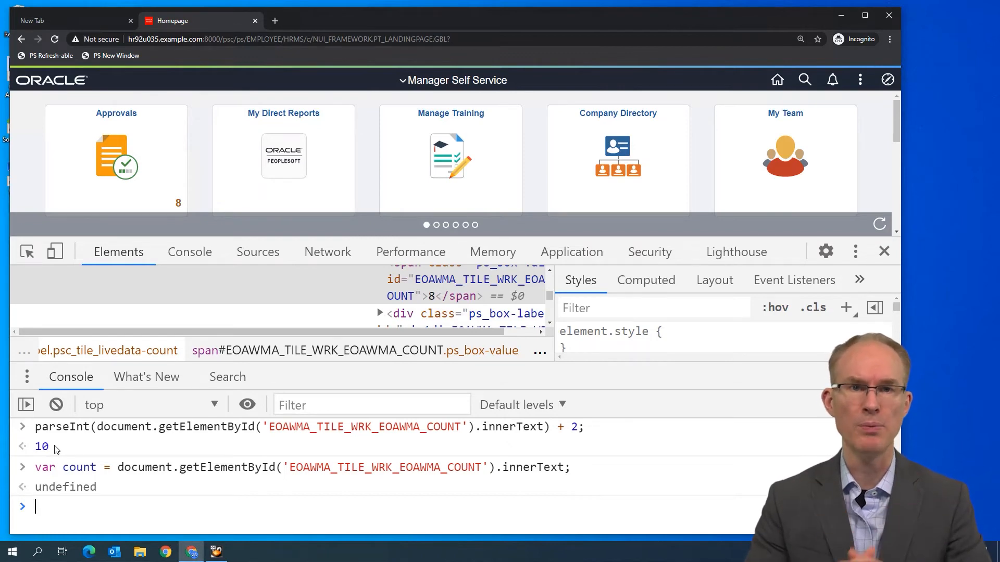
{"action": "type", "text": "window."}
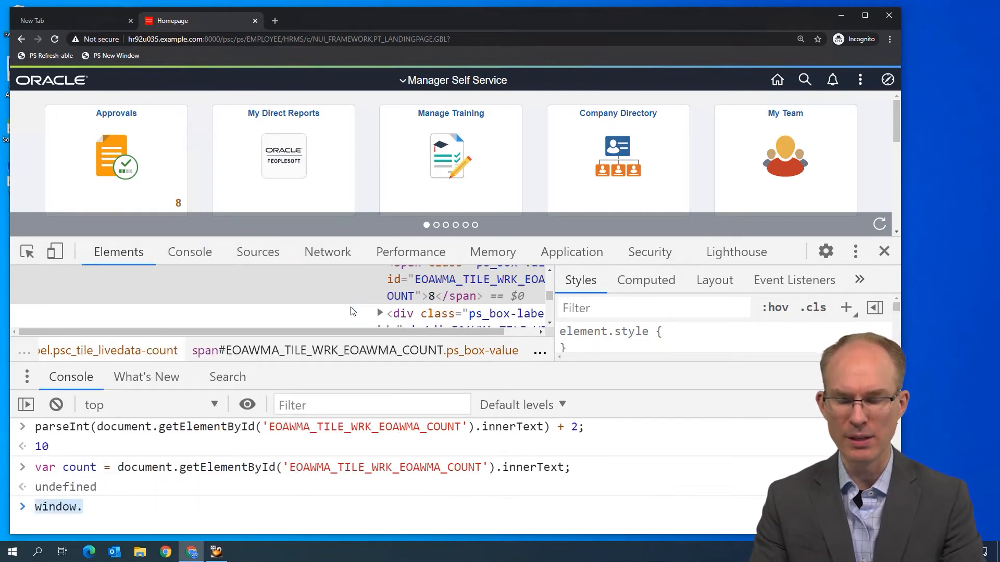
Step: Draft (function () { var count = ...getElementById(...).innerText; }()); in the console without running it
{"action": "type", "text": "function ("}
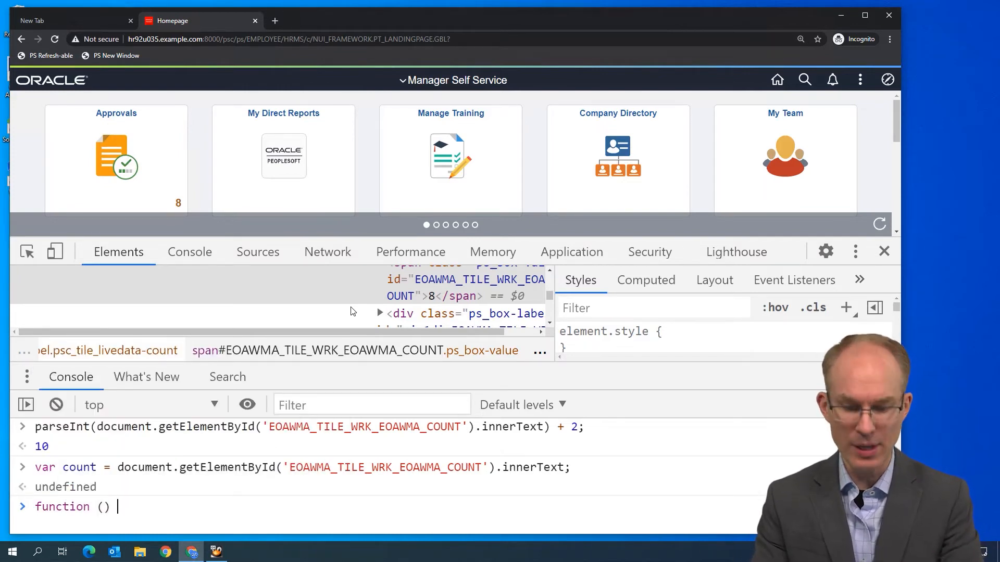
{"action": "type", "text": "{"}
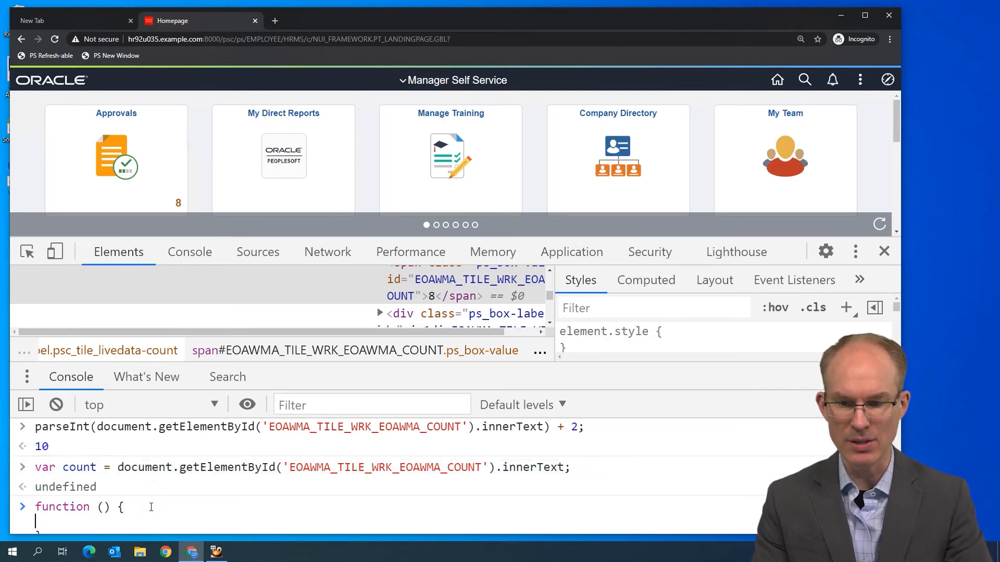
{"action": "type", "text": "var count = document.getElementById('EOAWMA_TILE_WRK_EOAWMA_COUNT').innerText;"}
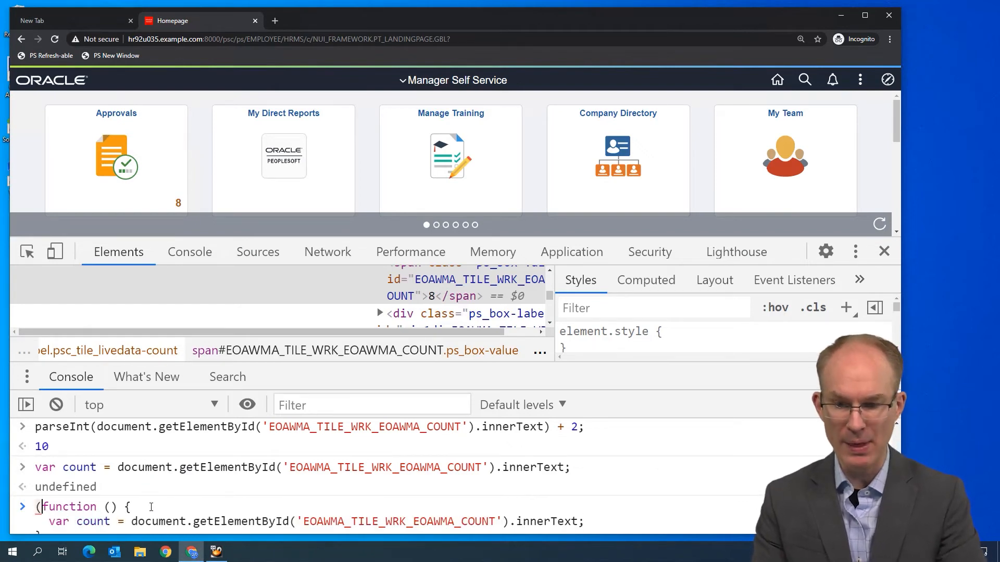
{"action": "type", "text": "}()"}
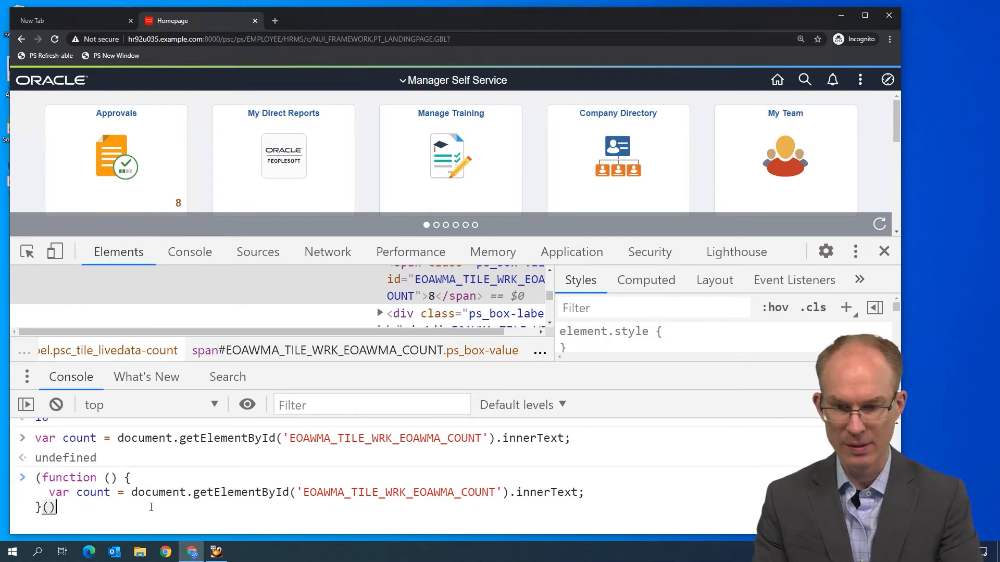
{"action": "type", "text": ";"}
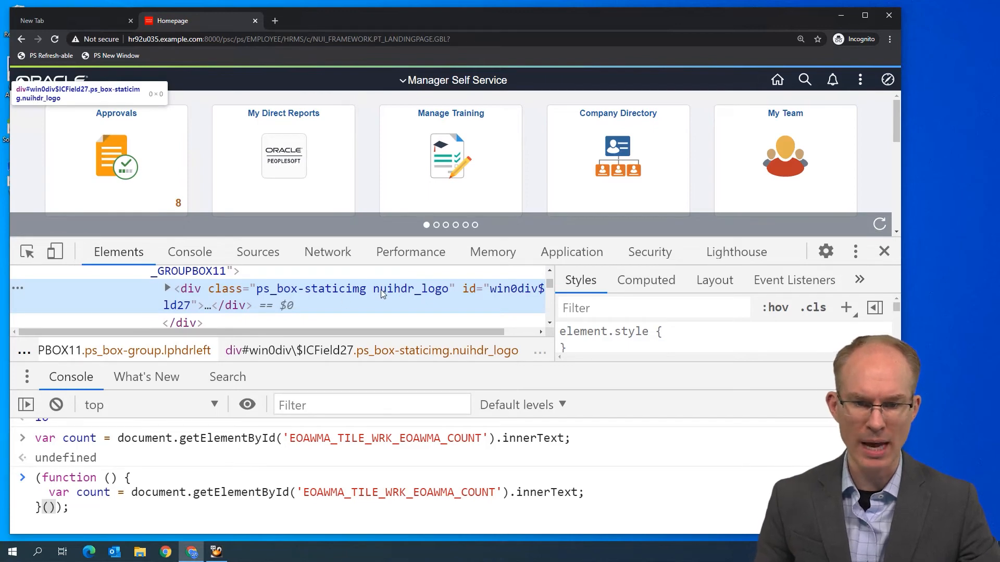
{"action": "mouse_move", "coordinate": [403, 295]}
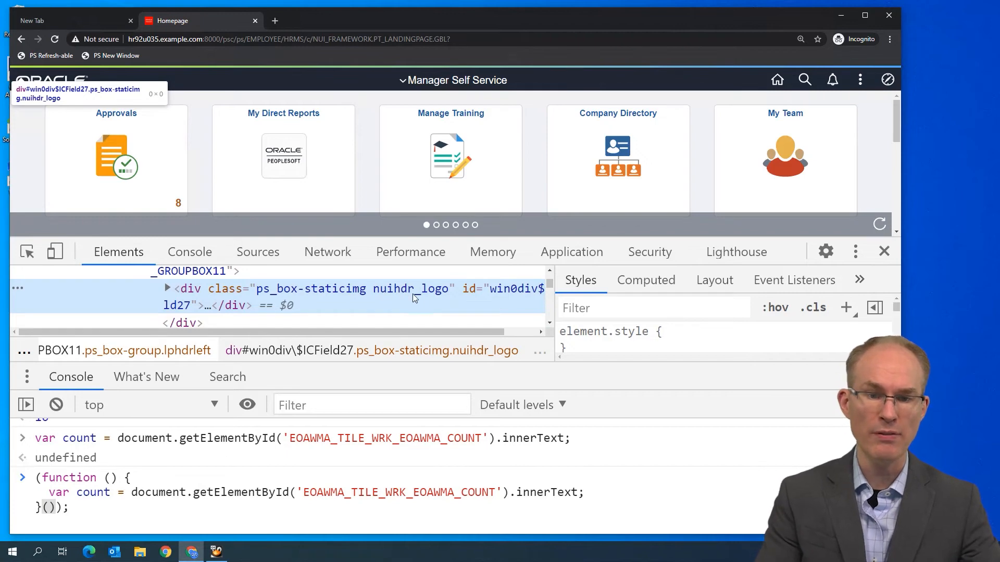
{"action": "mouse_move", "coordinate": [398, 268]}
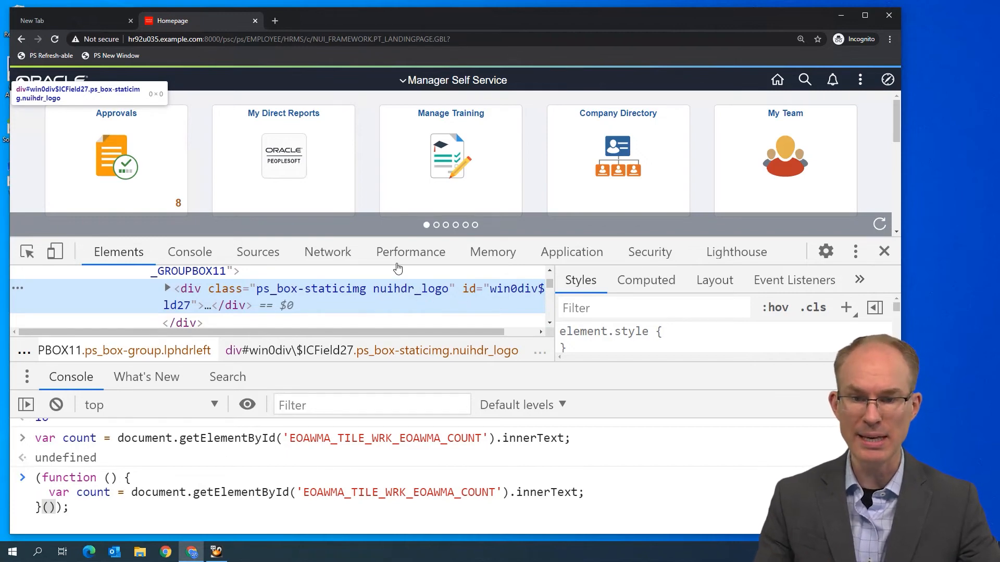
{"action": "mouse_move", "coordinate": [401, 294]}
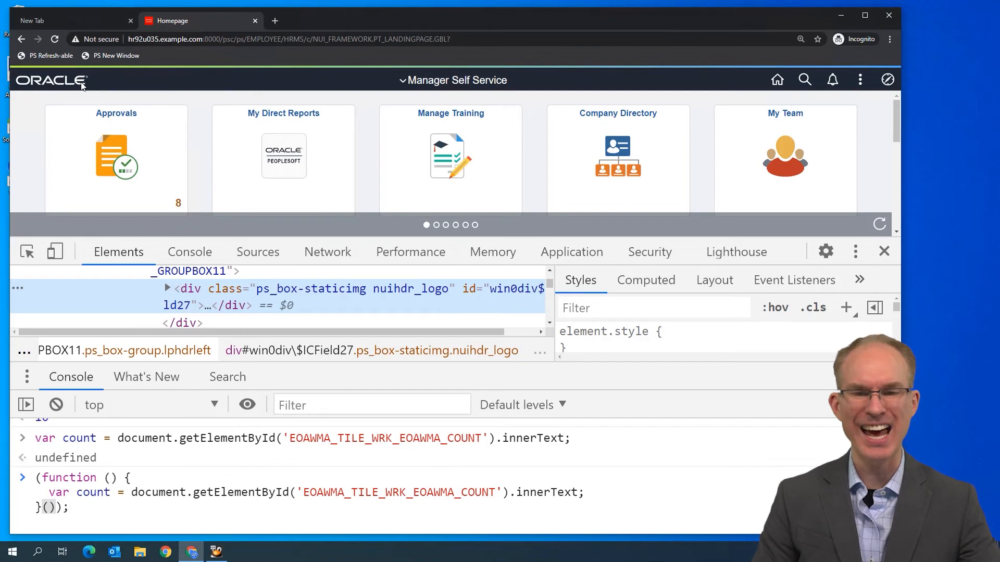
{"action": "mouse_move", "coordinate": [485, 291]}
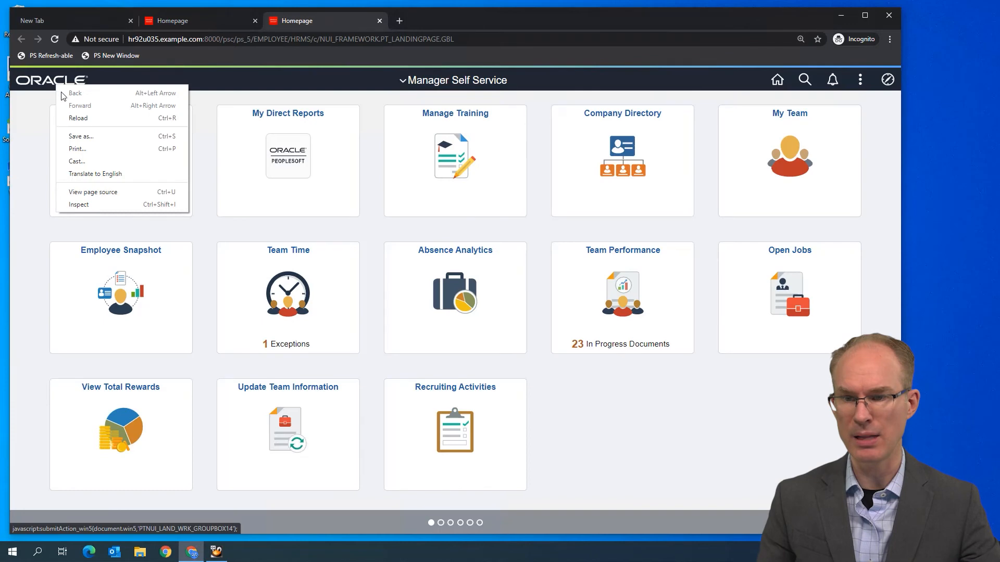
Step: Inspect the homepage in a second tab, then return to the first Homepage tab
{"action": "left_click", "coordinate": [79, 204]}
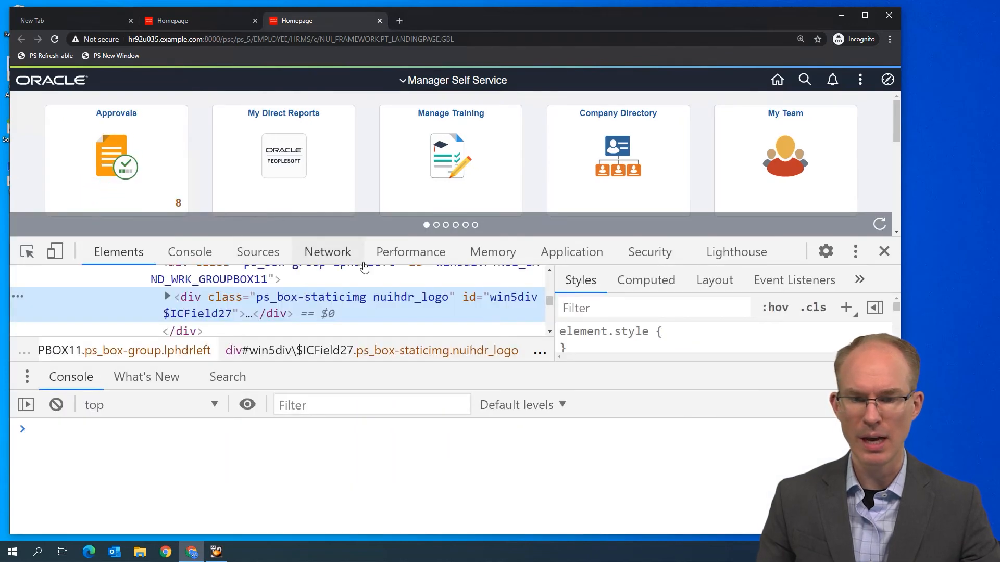
{"action": "mouse_move", "coordinate": [514, 307]}
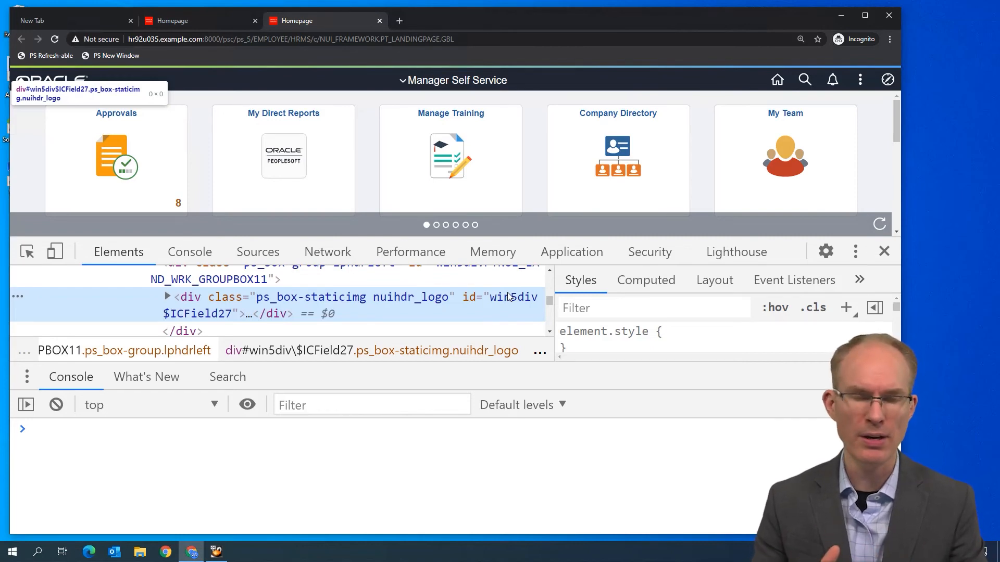
{"action": "mouse_move", "coordinate": [507, 293]}
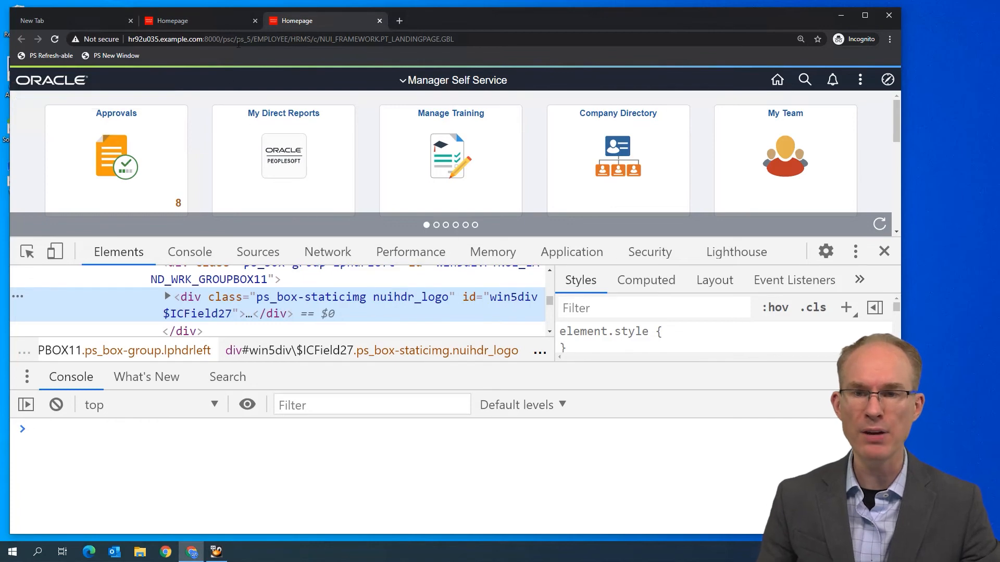
{"action": "double_click", "coordinate": [241, 39]}
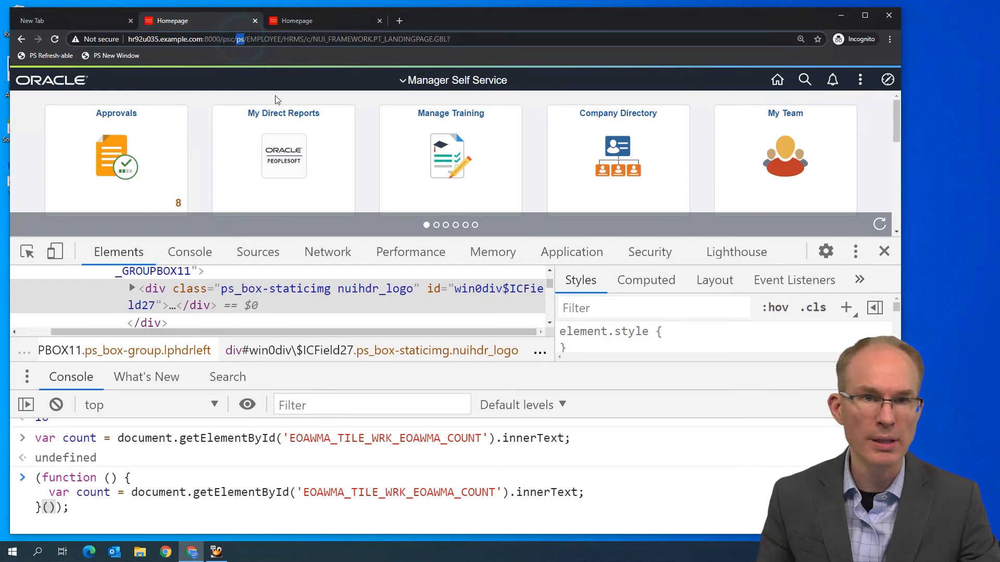
{"action": "mouse_move", "coordinate": [376, 289]}
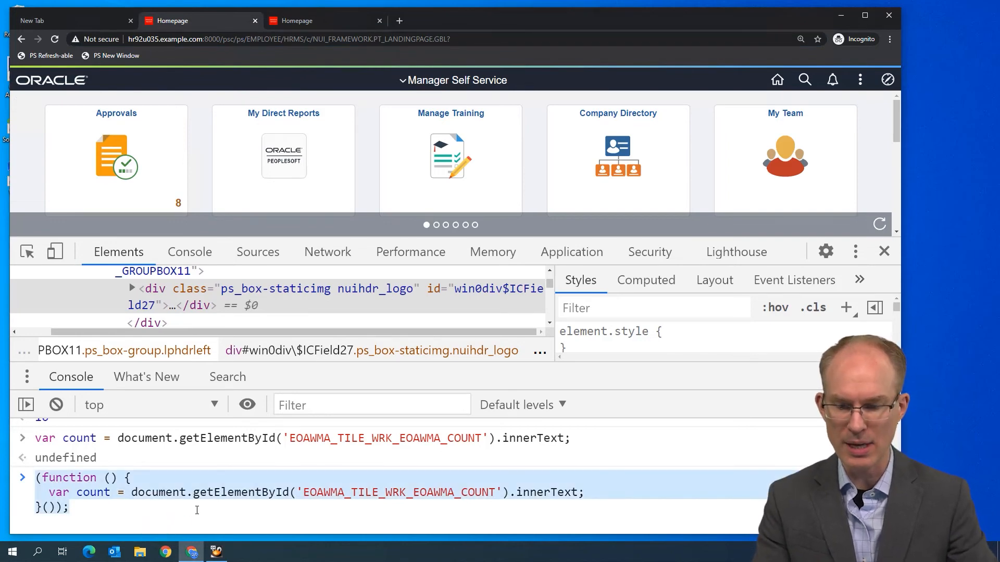
Step: Replace the function with document.querySelector(".nuihdr_logo"); and run it to get the logo div
{"action": "type", "text": "document.querySelect"}
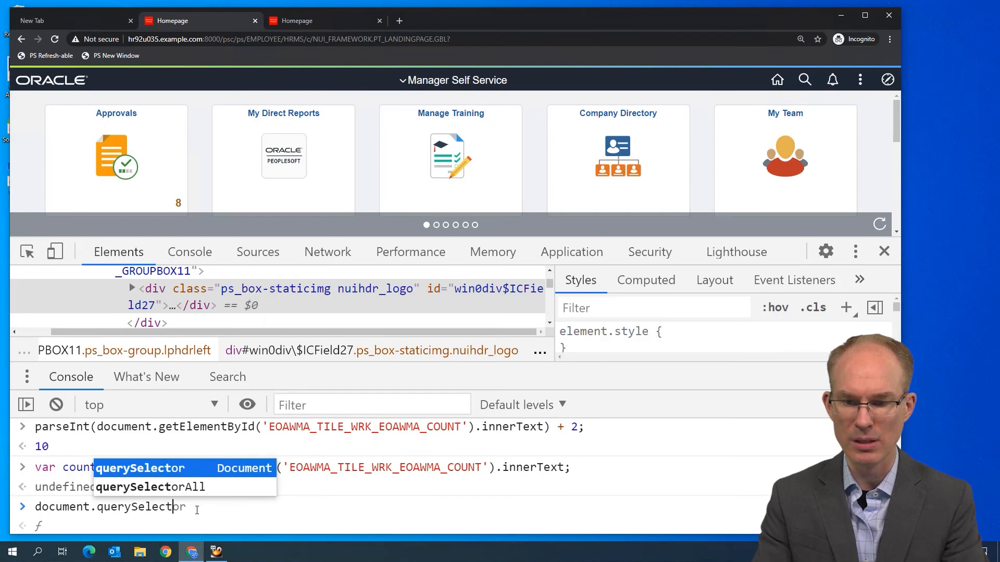
{"action": "type", "text": "(\""}
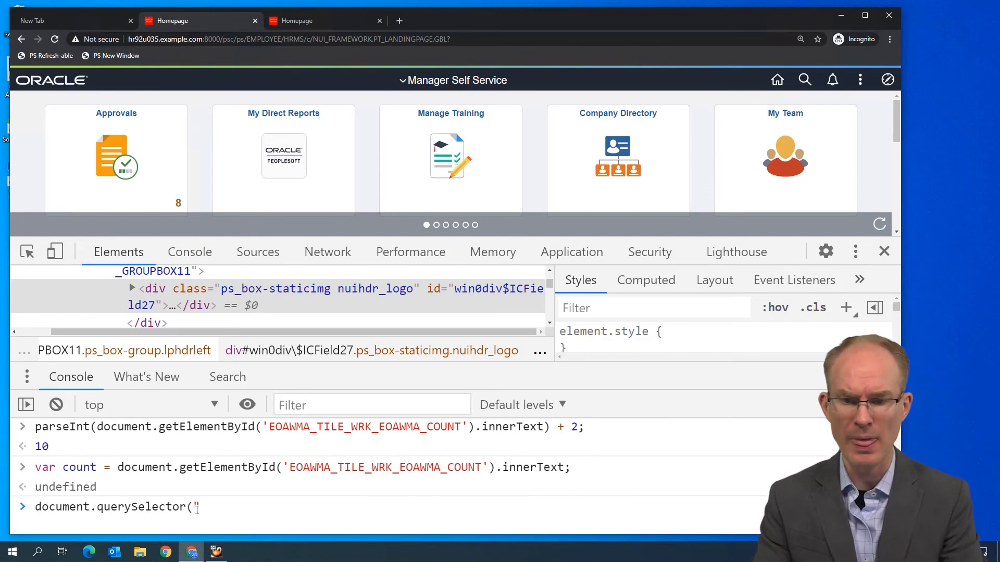
{"action": "type", "text": "."}
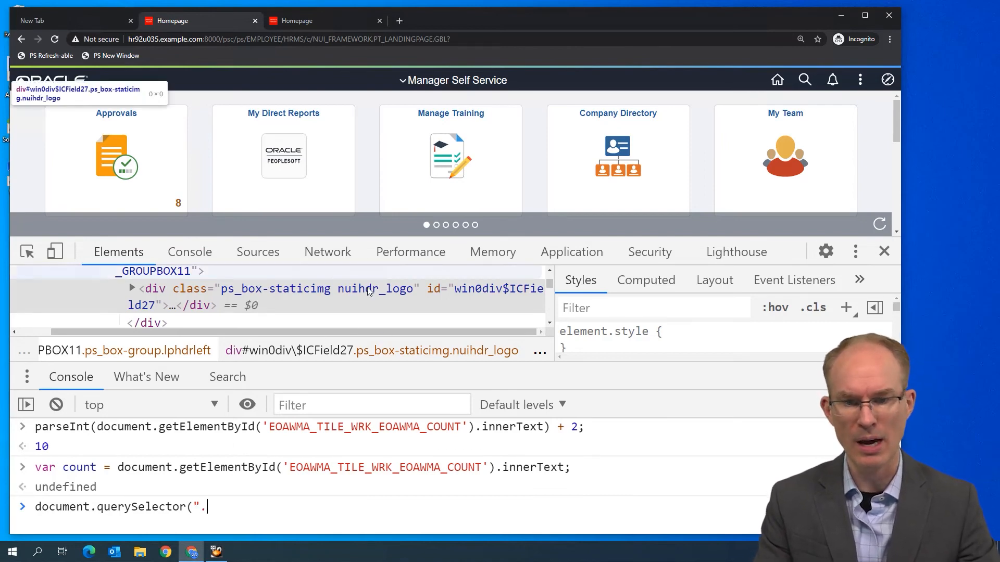
{"action": "left_click", "coordinate": [131, 288]}
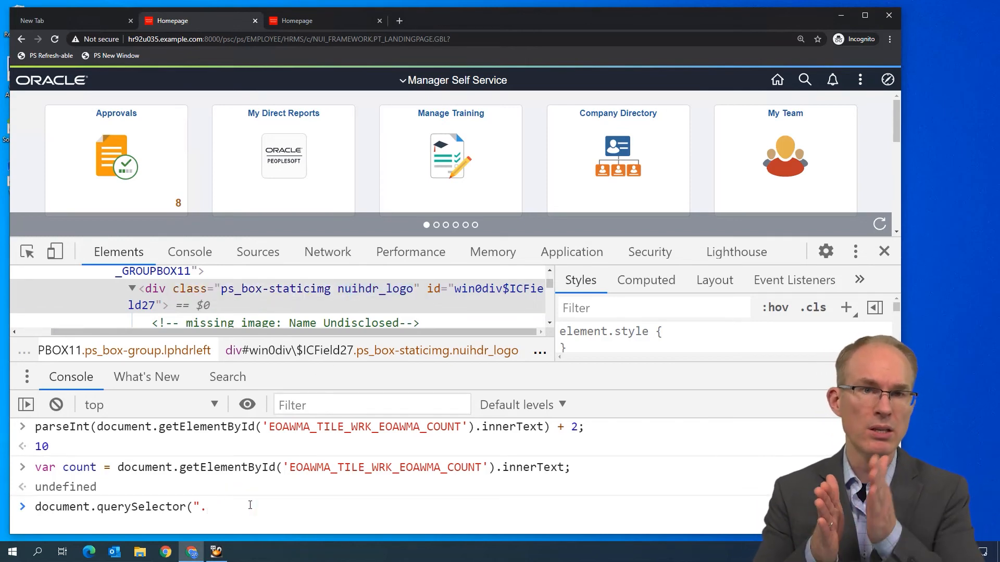
{"action": "type", "text": "nuihdr_logo\""}
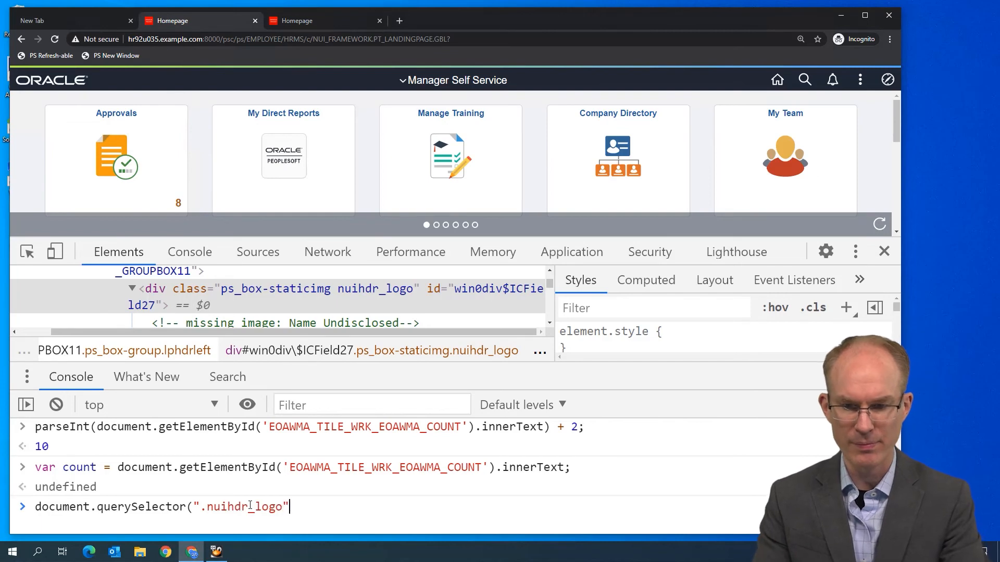
{"action": "key", "text": "Enter"}
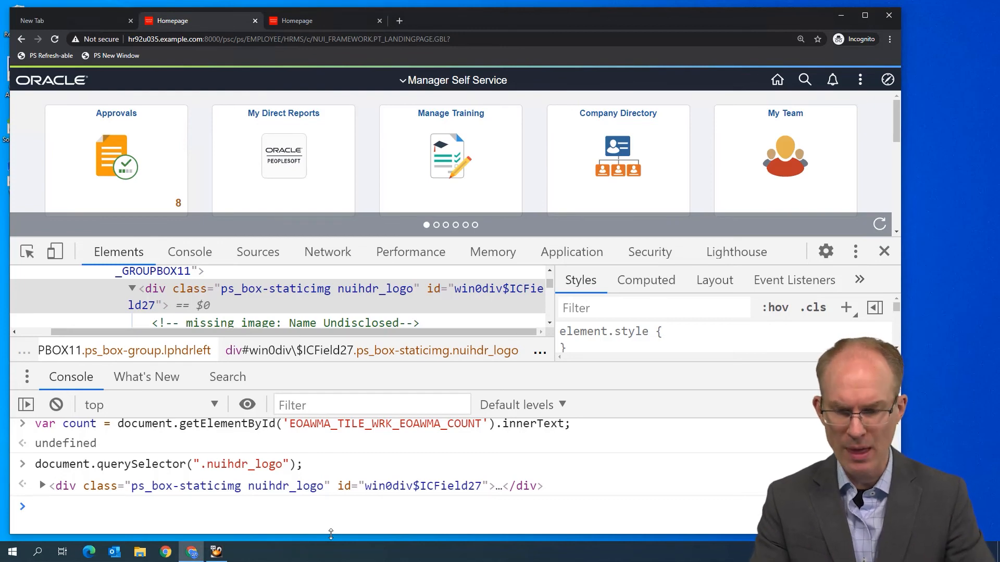
Step: Hide the logo by appending .classList.add('psc_hidden') to the selector and draft the matching remove call
{"action": "key", "text": "Enter"}
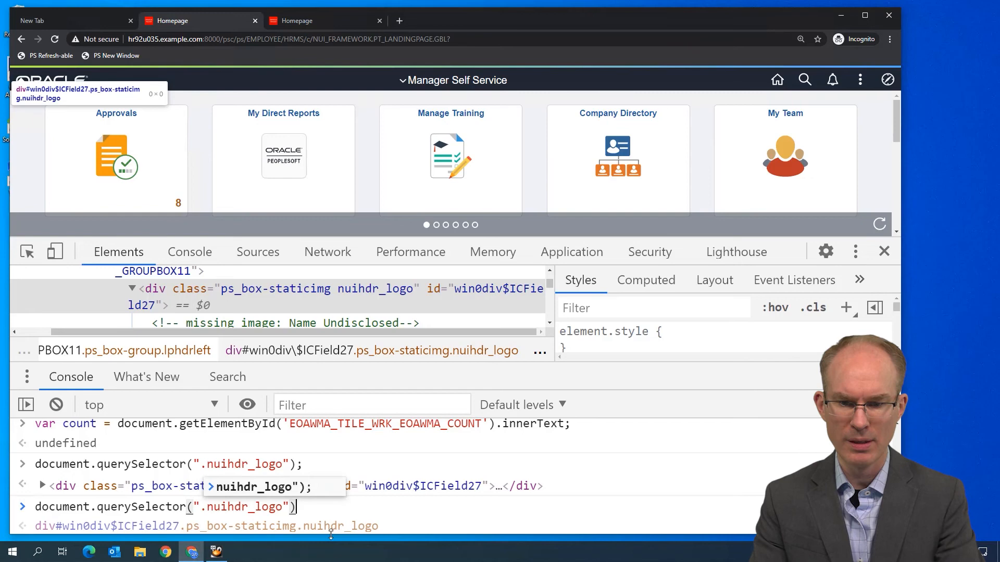
{"action": "type", "text": ".classList"}
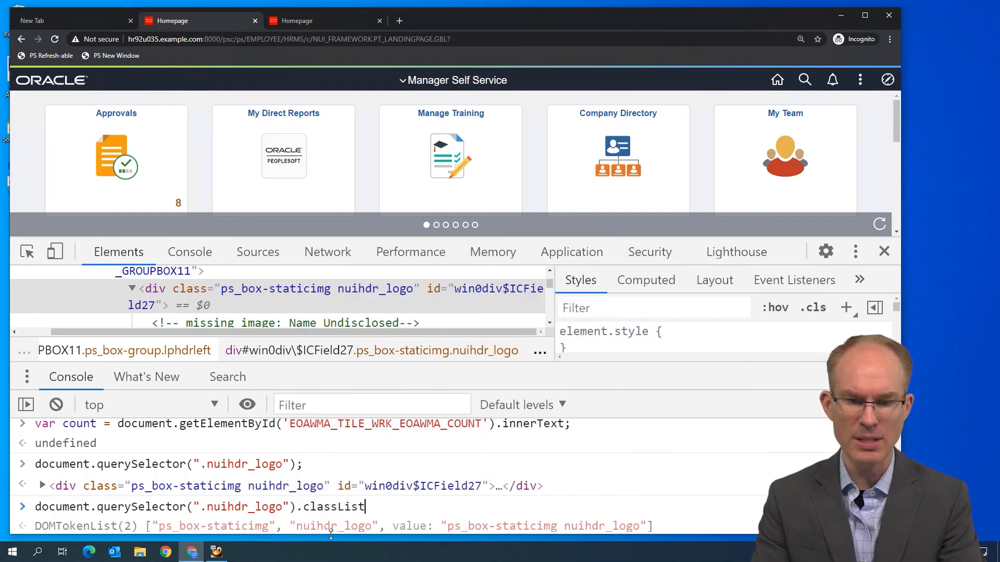
{"action": "type", "text": ".add('"}
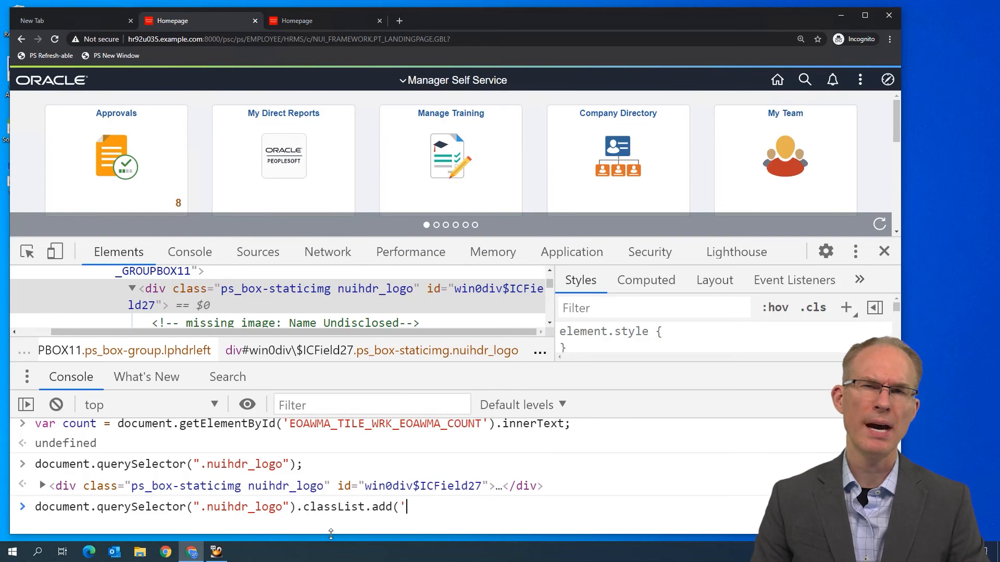
{"action": "type", "text": "psc_hidden"}
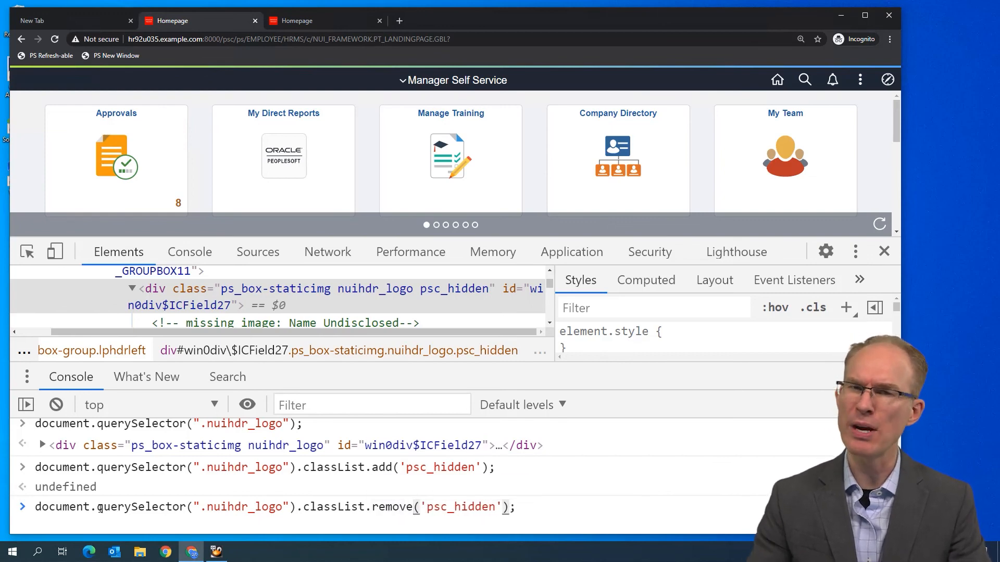
Step: Run classList.remove('psc_hidden') to restore the logo, then change the add call's class to psc_padding-left10em
{"action": "key", "text": "Enter"}
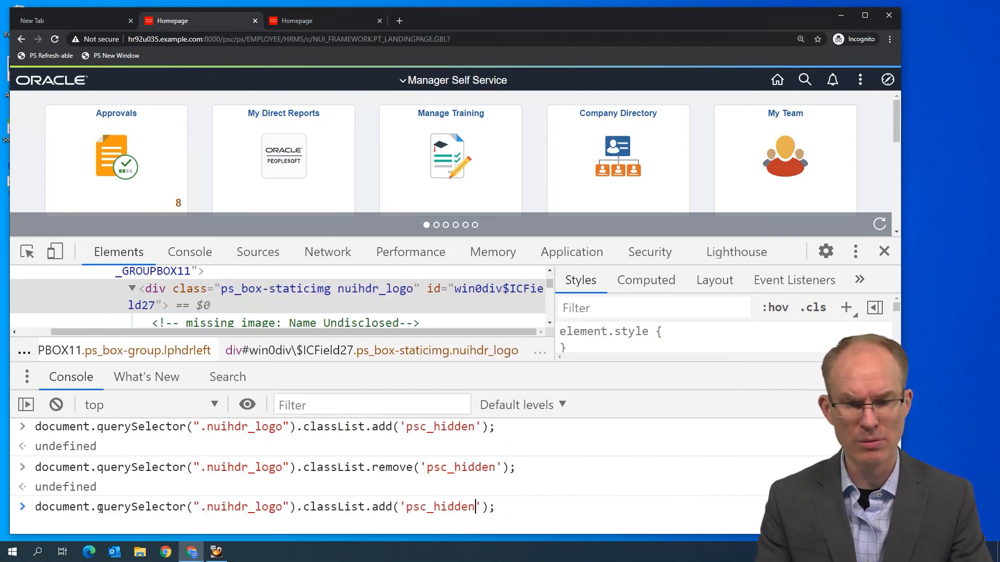
{"action": "double_click", "coordinate": [437, 507]}
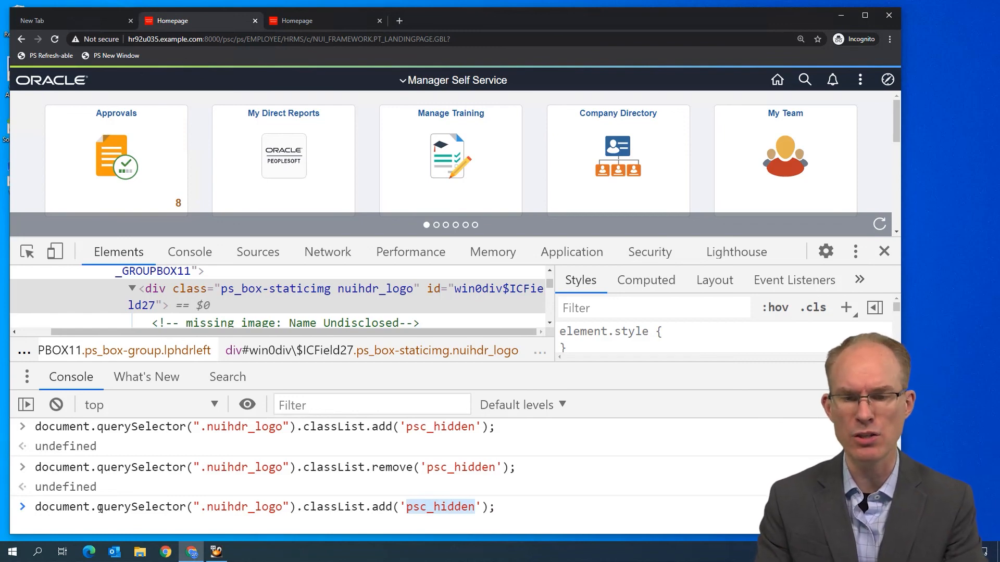
{"action": "type", "text": "ps"}
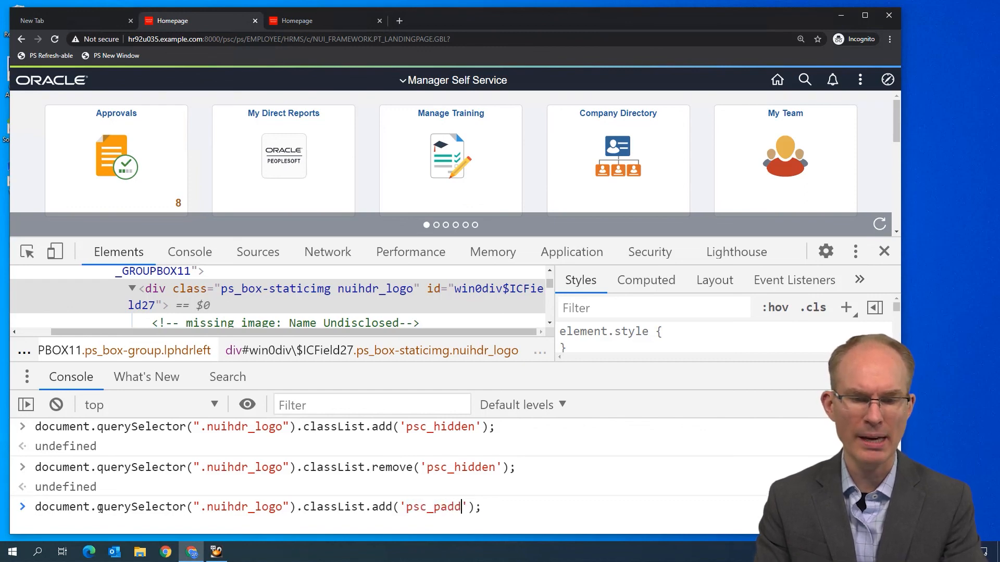
{"action": "type", "text": "ing-left"}
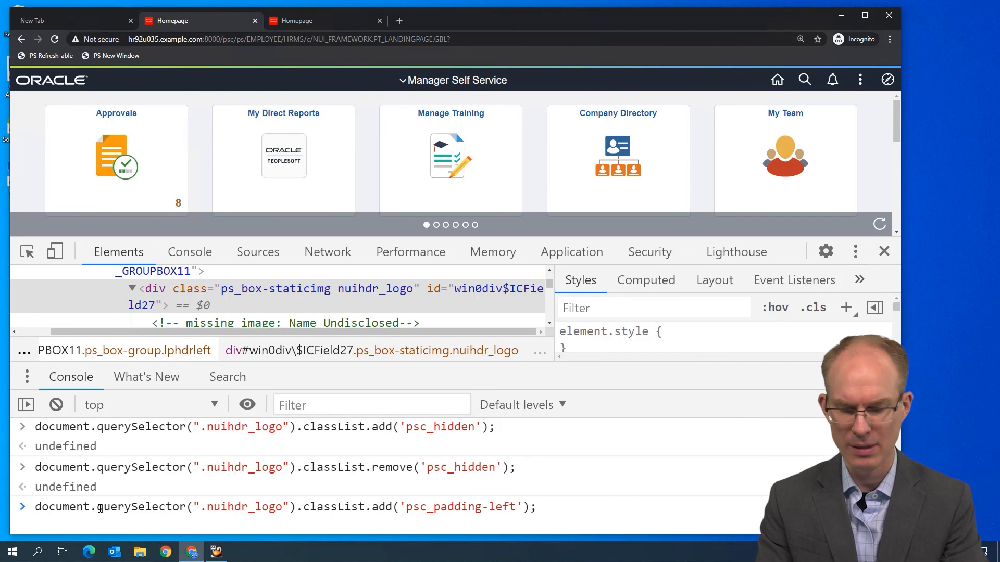
{"action": "type", "text": "10em"}
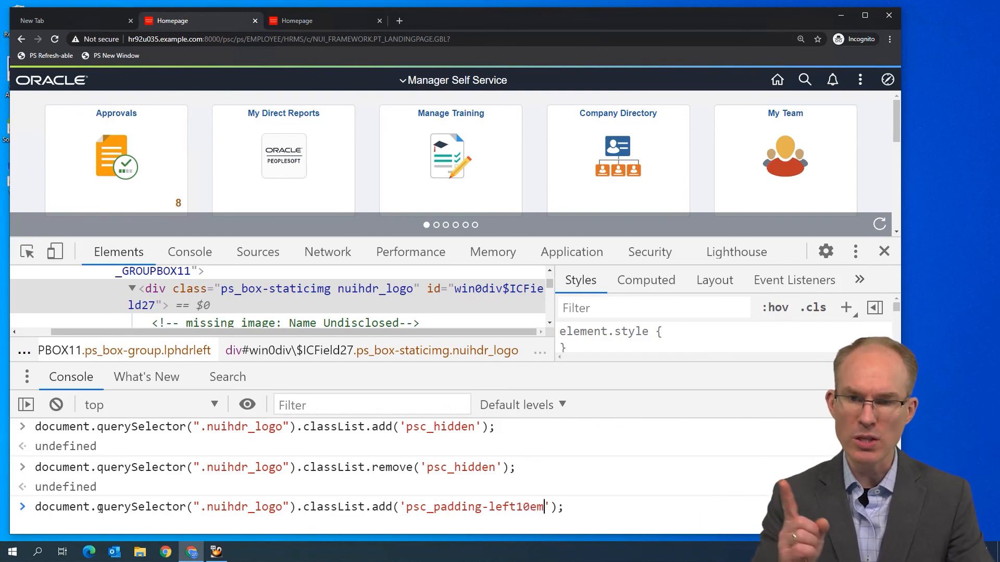